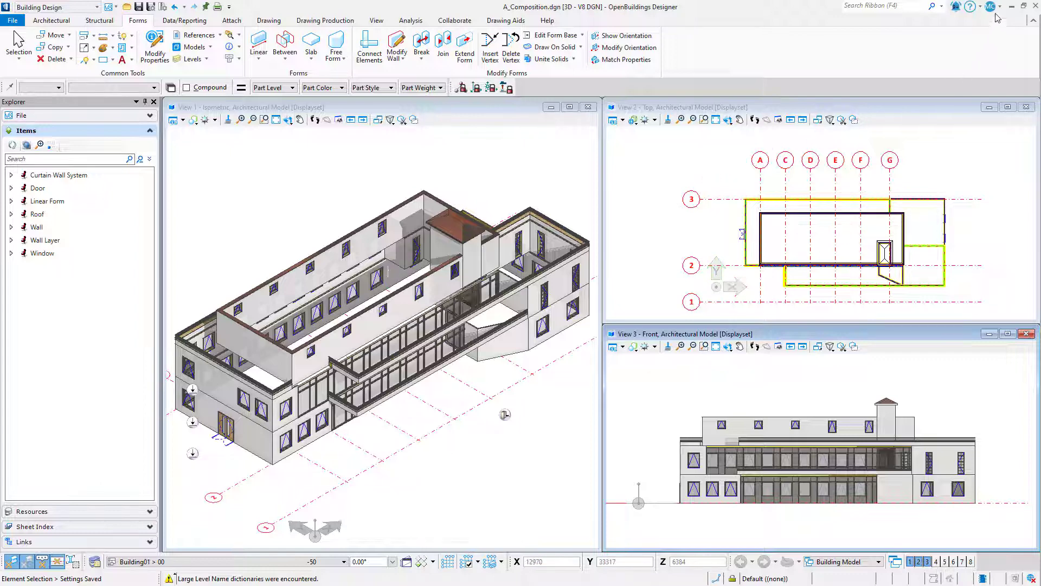
# Open View Profile from the account menu and sign in with the existing Bentley account
pyautogui.click(990, 7)
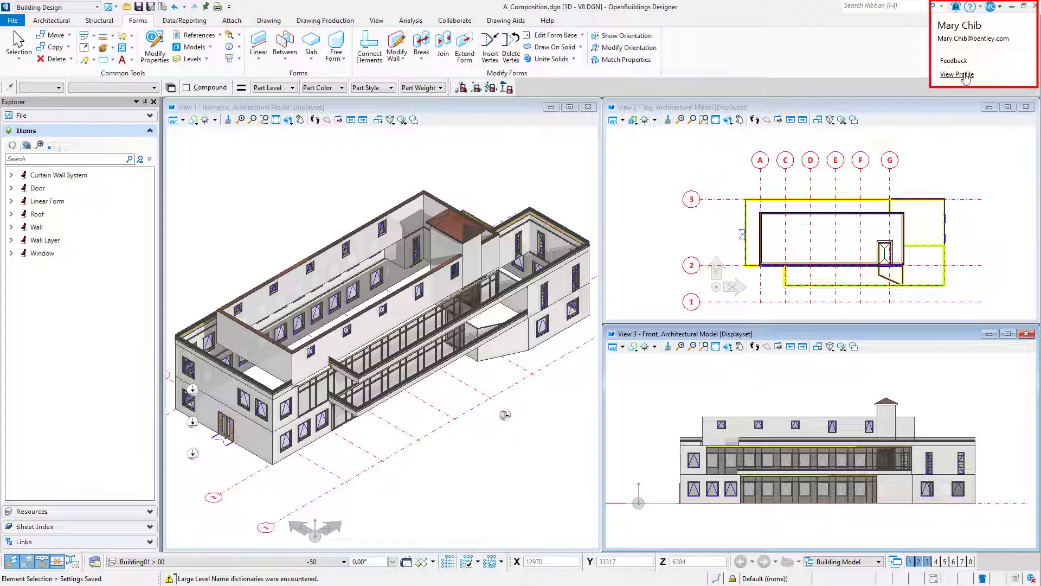
pyautogui.click(956, 74)
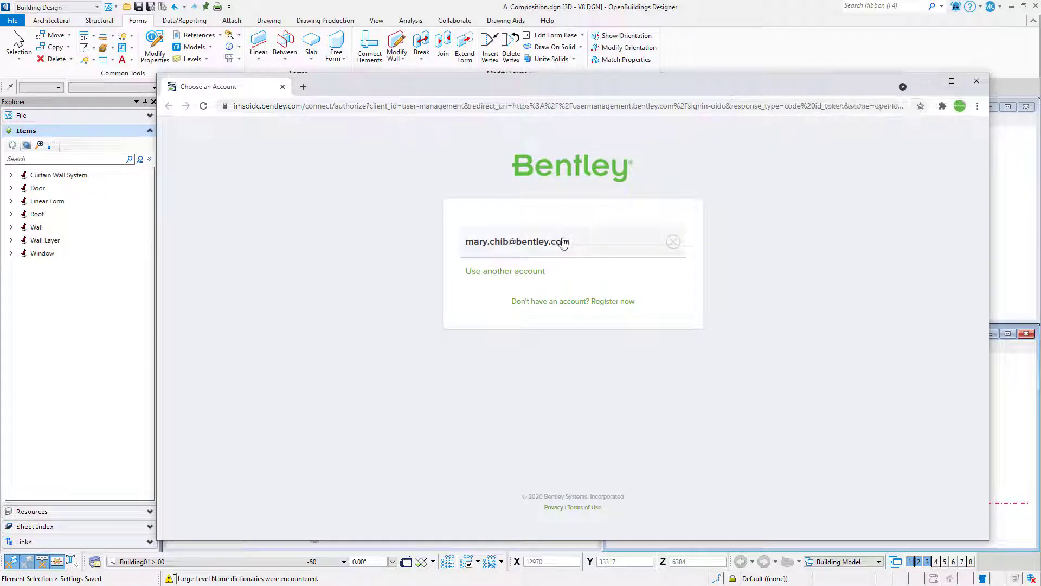
pyautogui.click(517, 240)
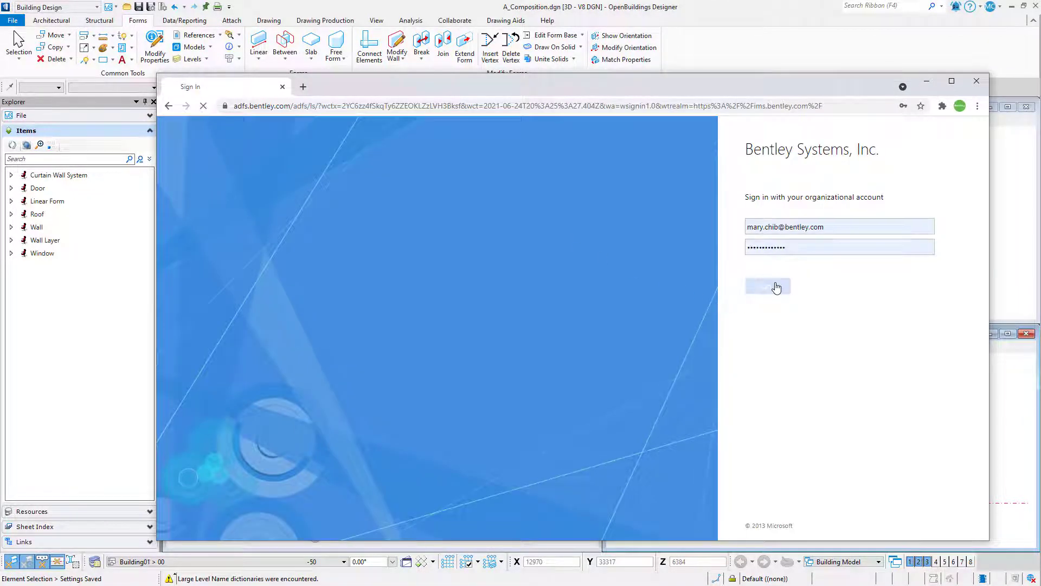
pyautogui.click(767, 287)
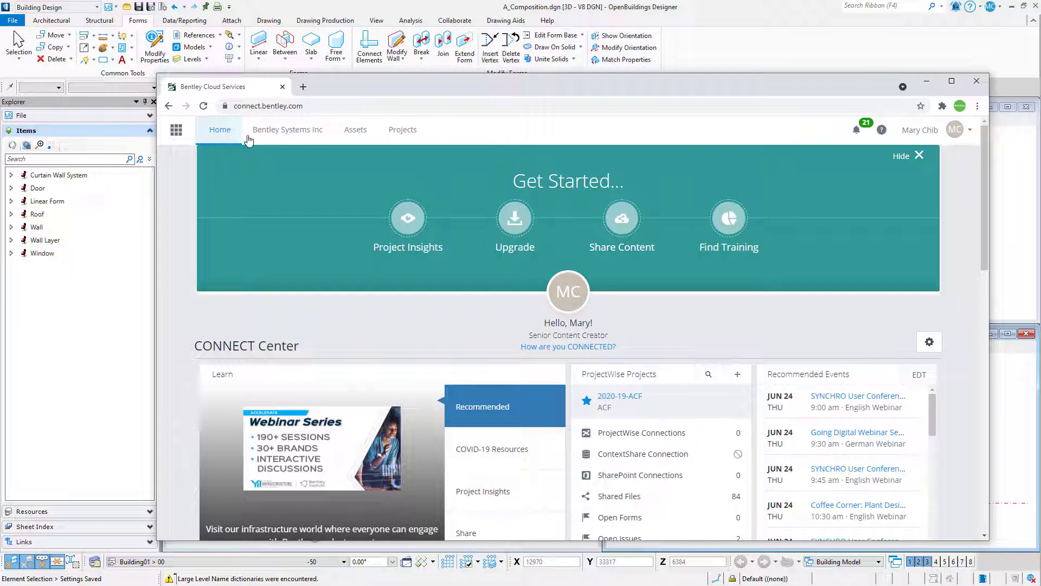
pyautogui.moveTo(287, 140)
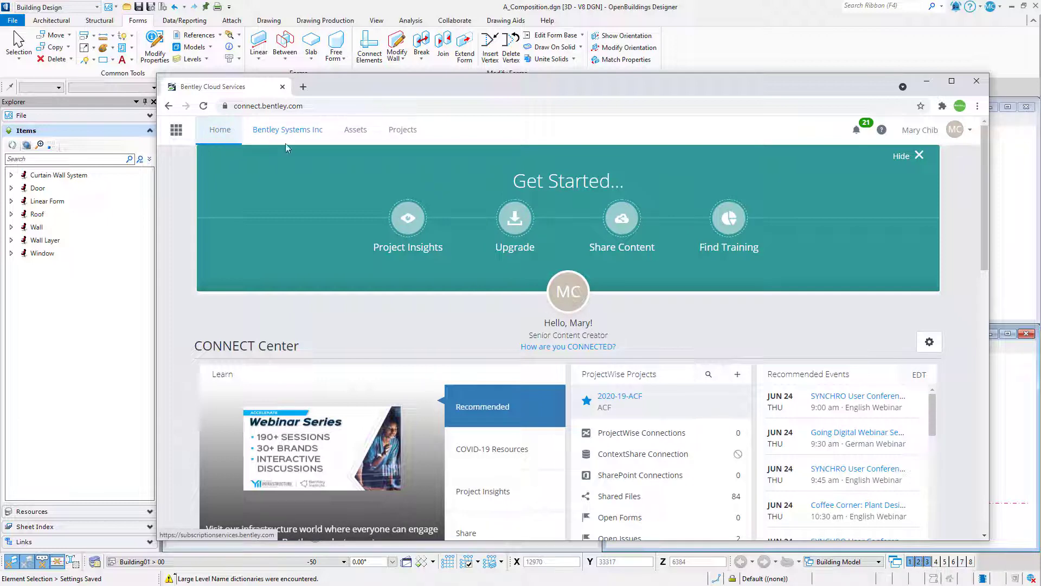
# Go to the Projects list and open the Register a Project form
pyautogui.click(403, 129)
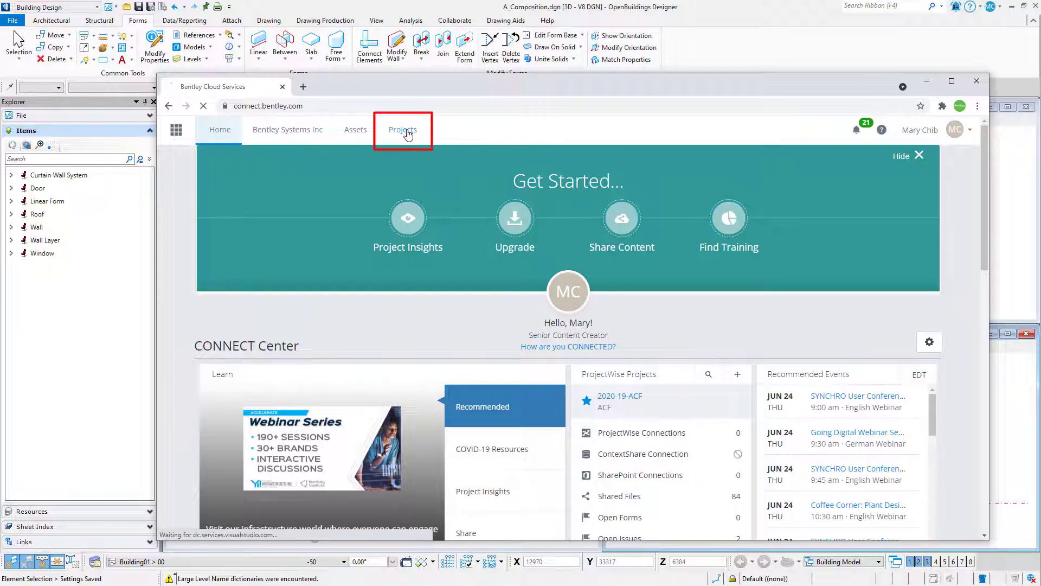
pyautogui.click(403, 129)
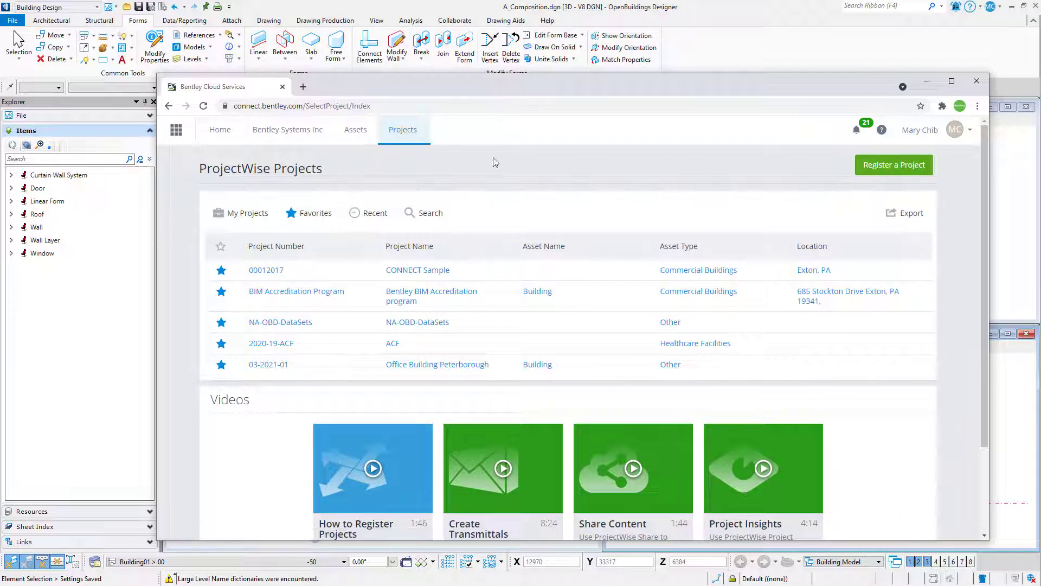
pyautogui.moveTo(893, 165)
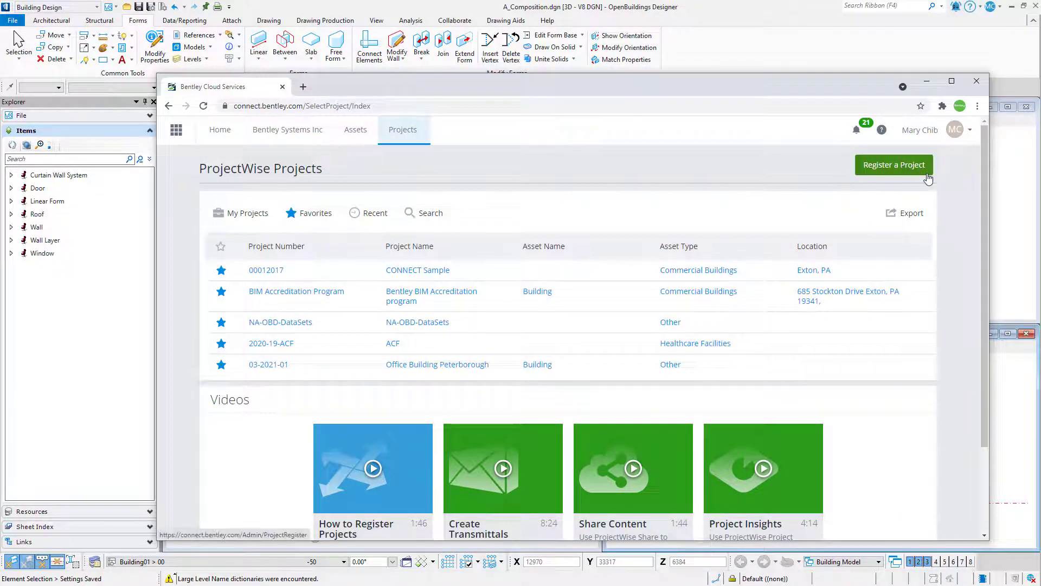
pyautogui.click(893, 165)
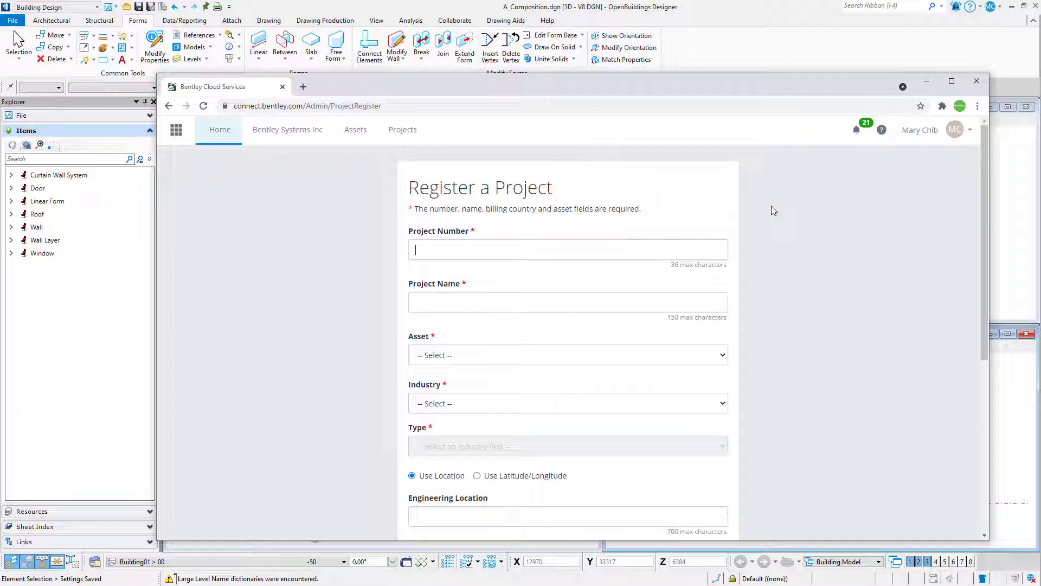
pyautogui.moveTo(639, 222)
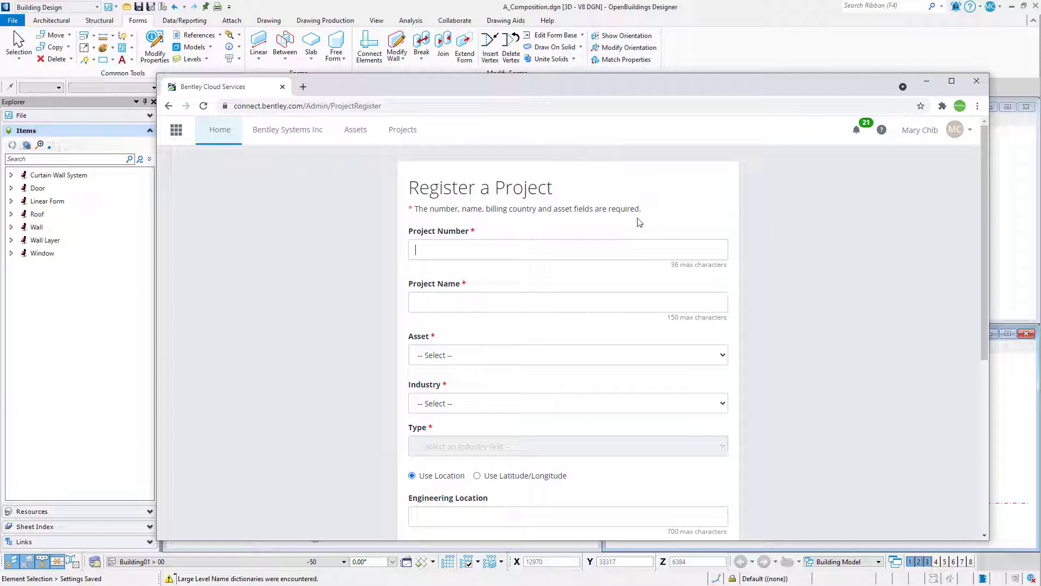
# Enter 2021003 / Project 2021003, asset Not Applicable, Buildings and Facilities, Commercial Buildings
pyautogui.write('2021003')
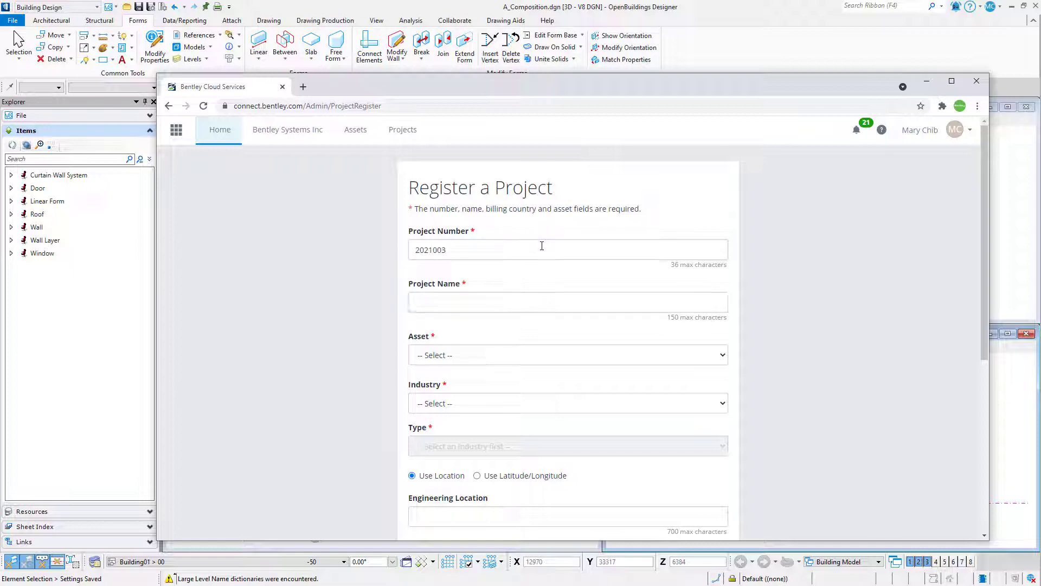
pyautogui.write('Project 2021')
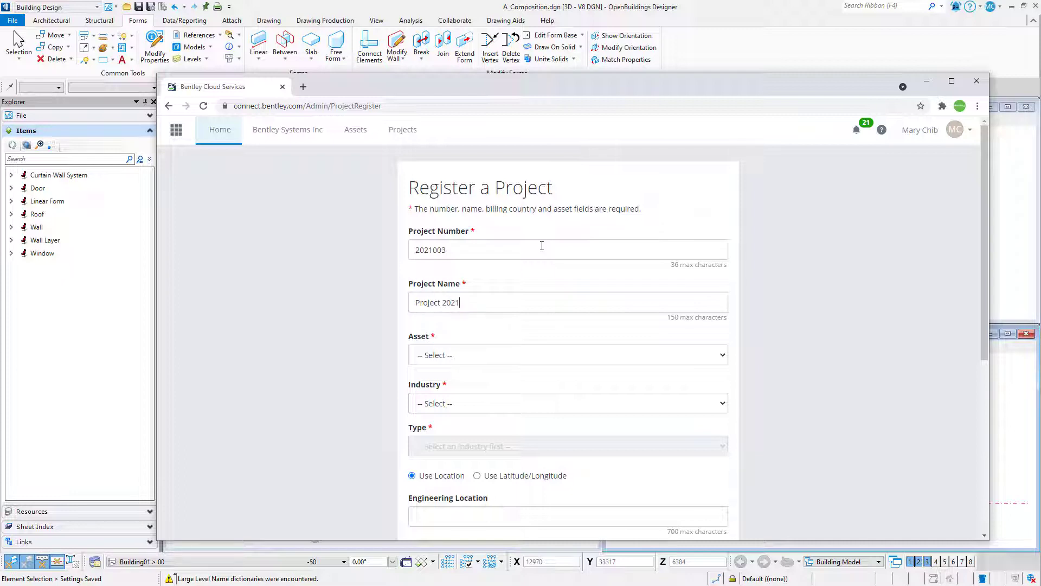
pyautogui.write('003')
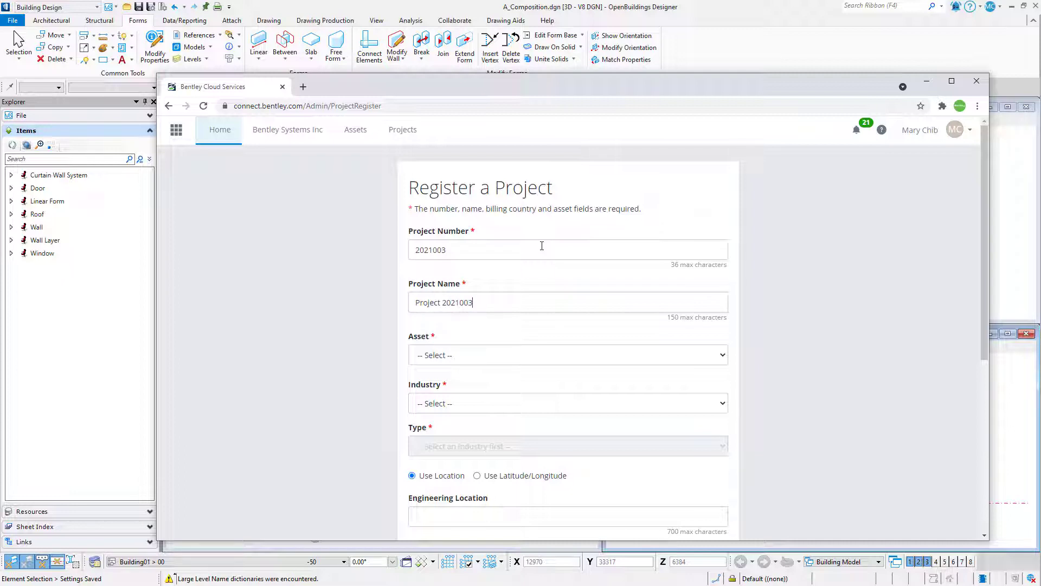
pyautogui.click(567, 354)
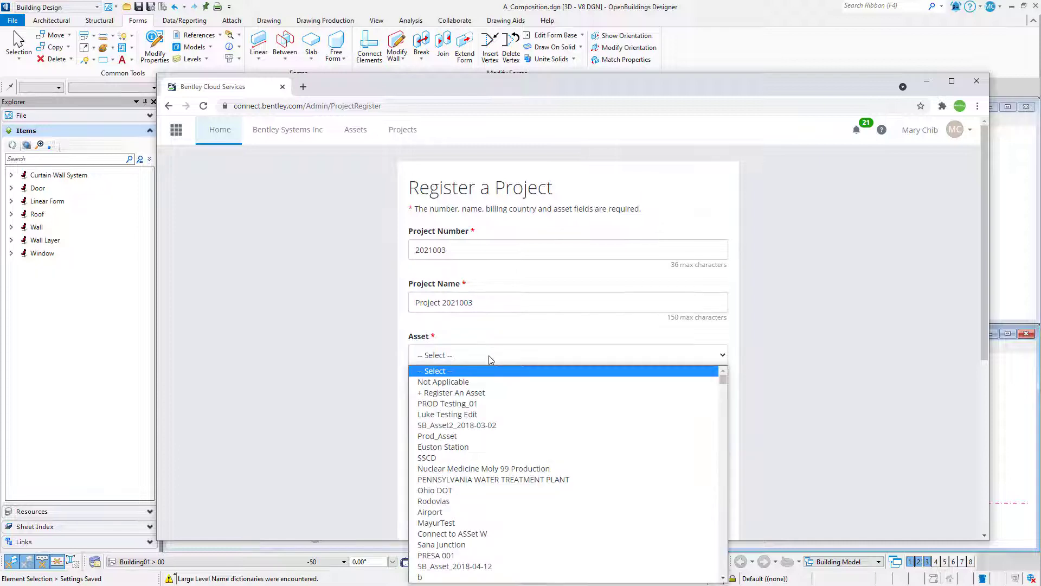
pyautogui.click(443, 381)
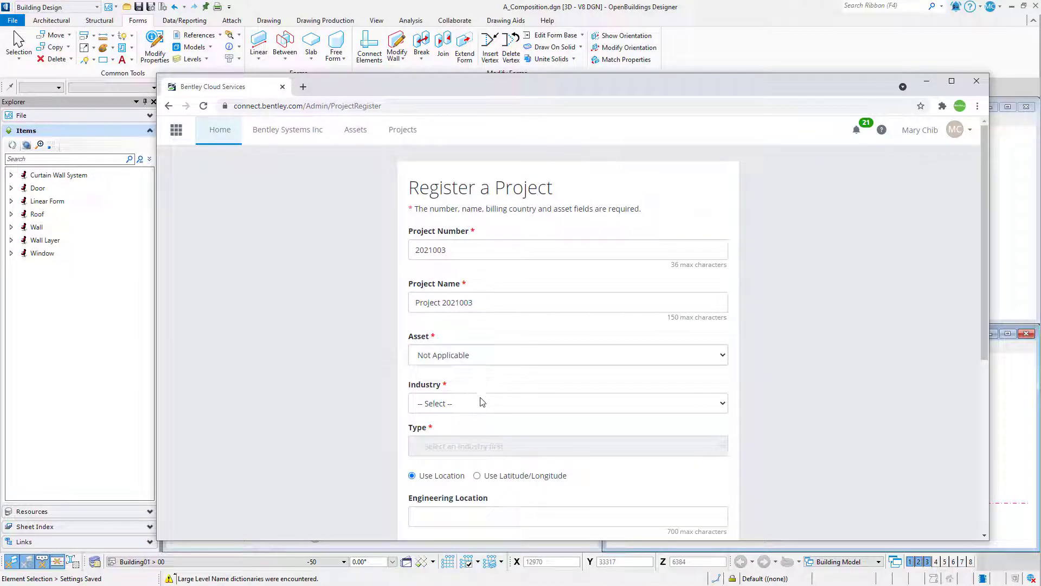
pyautogui.click(568, 402)
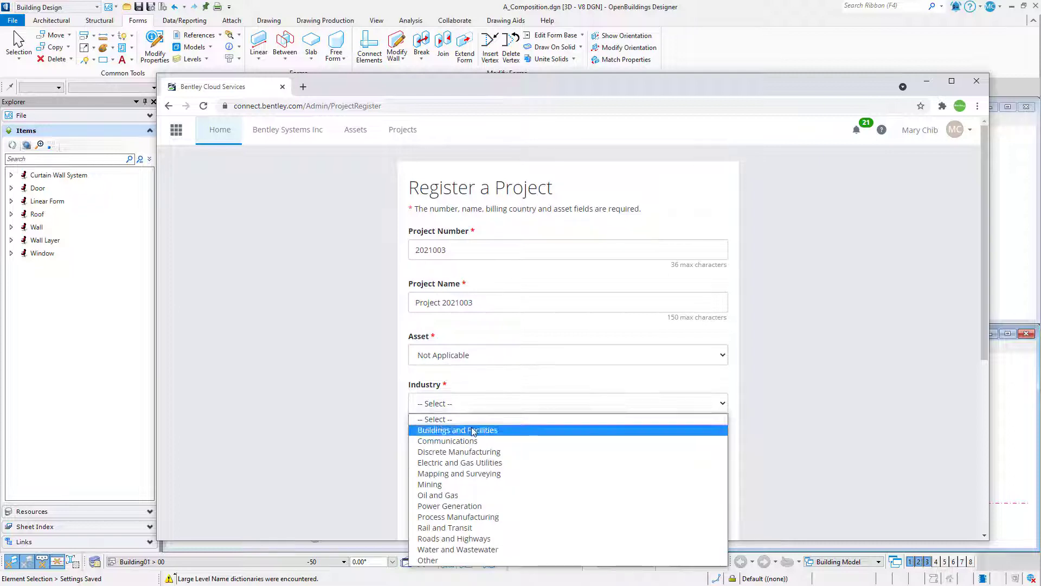
pyautogui.click(456, 430)
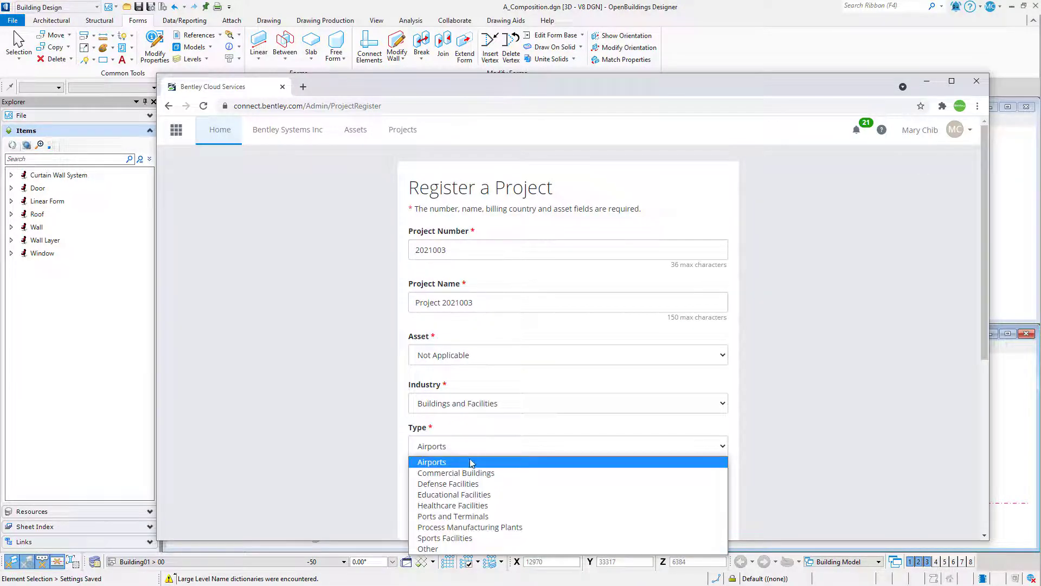
pyautogui.click(456, 472)
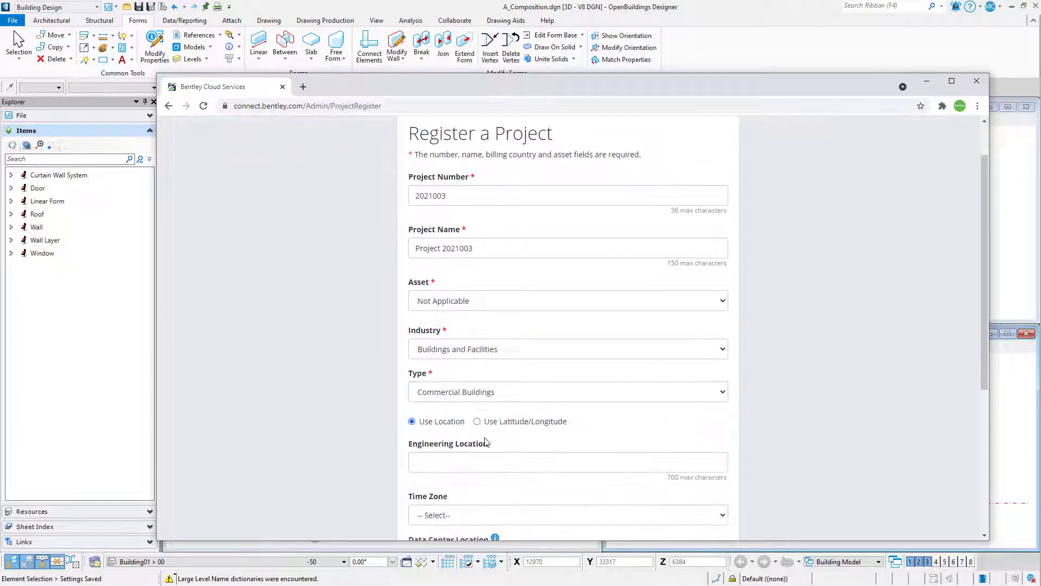
# Set the billing country to United States and submit the registration
pyautogui.scroll(-3)
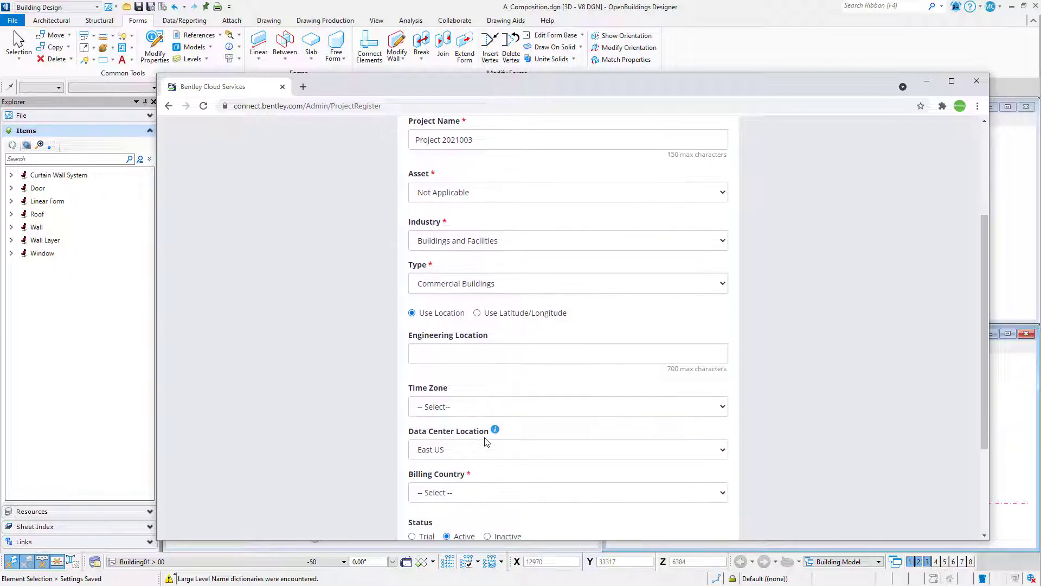
pyautogui.scroll(-3)
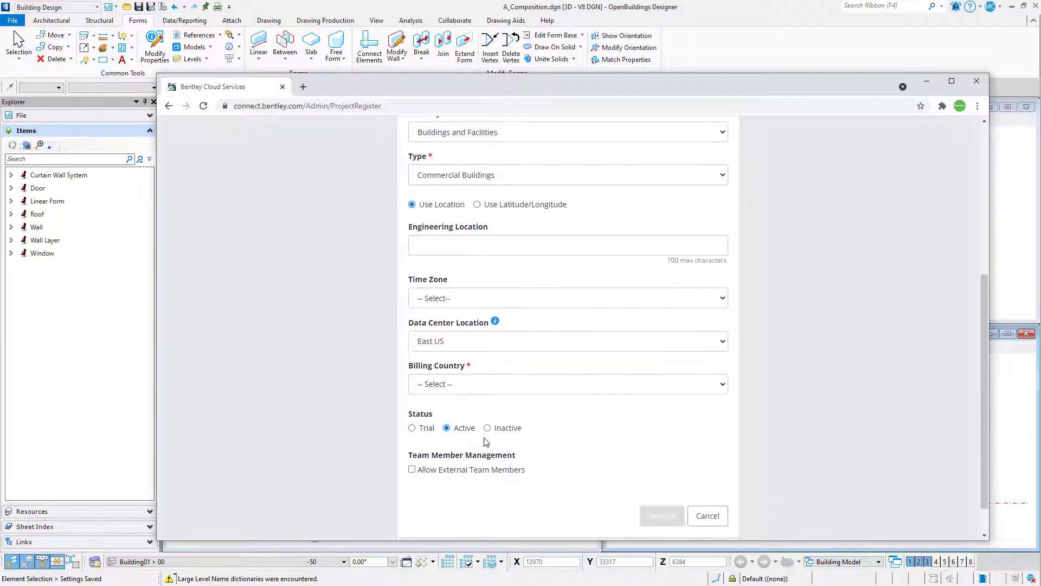
pyautogui.click(568, 384)
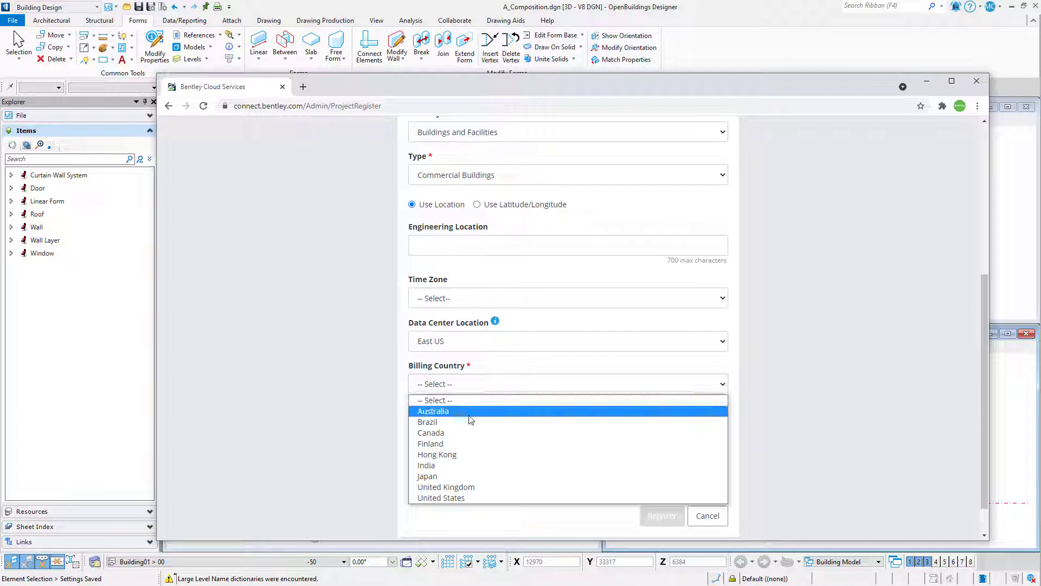
pyautogui.click(440, 497)
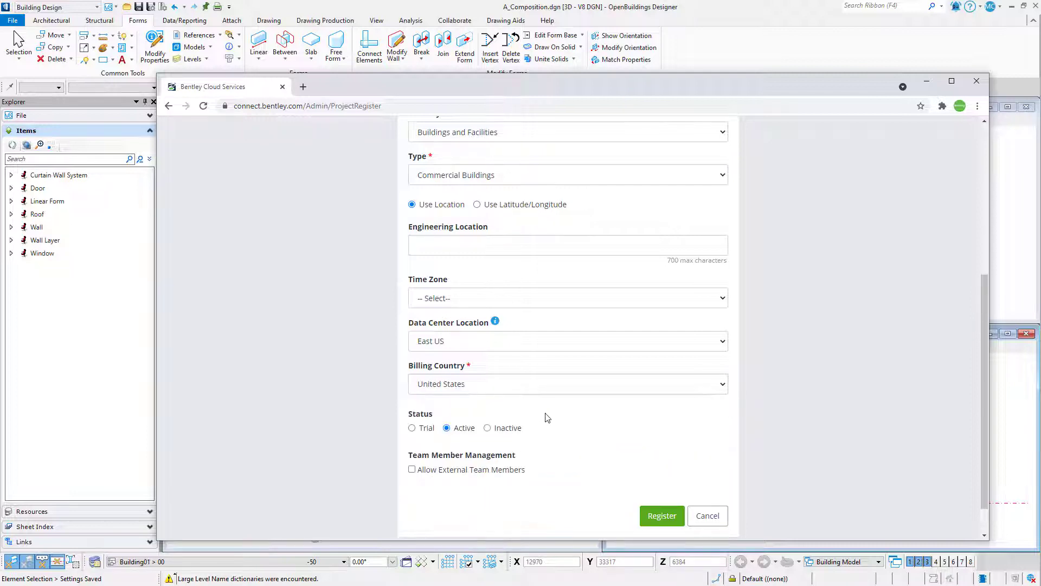
pyautogui.scroll(-3)
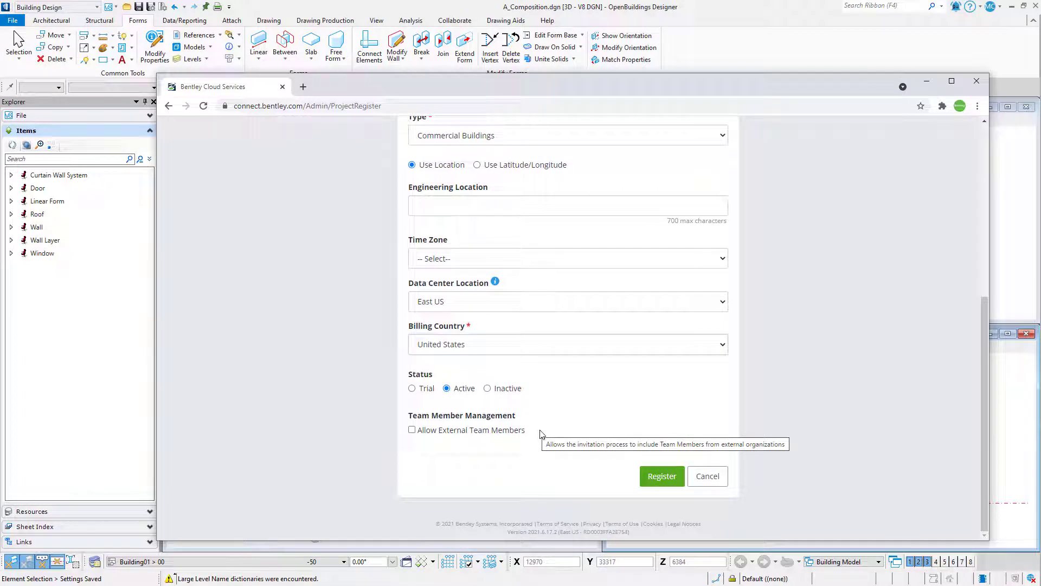
pyautogui.moveTo(562, 460)
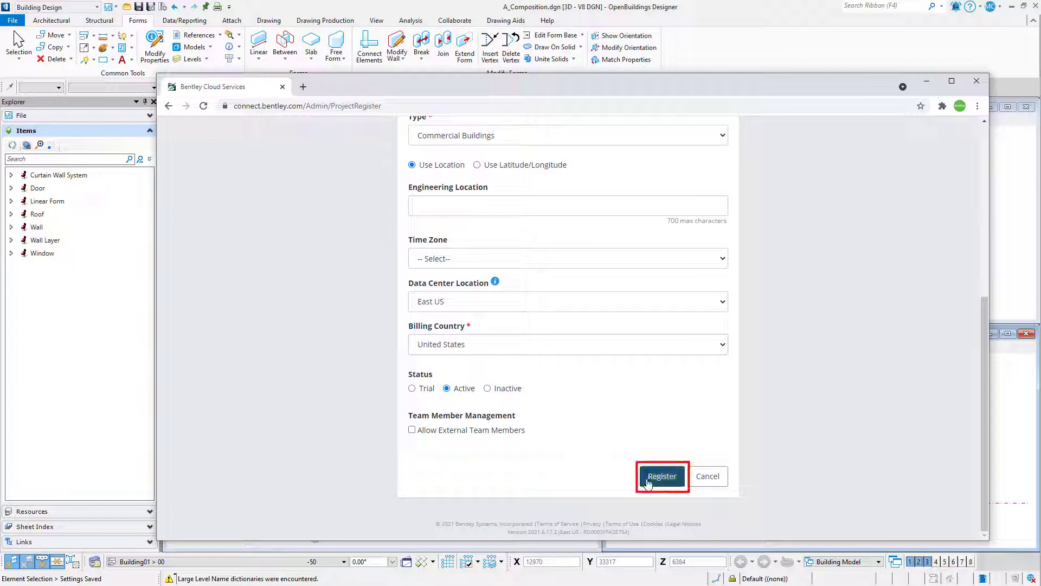
pyautogui.click(660, 475)
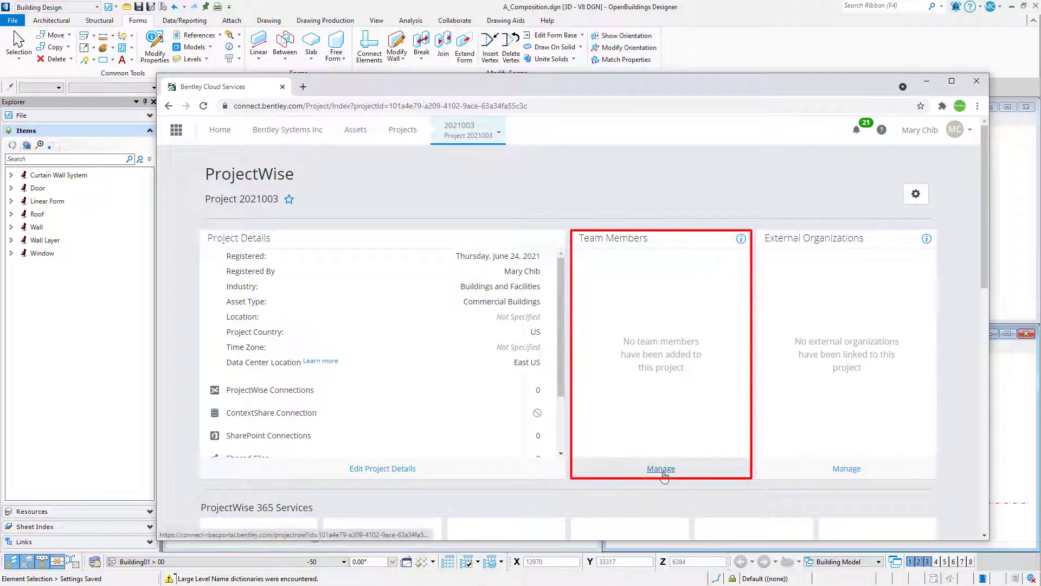
pyautogui.click(660, 468)
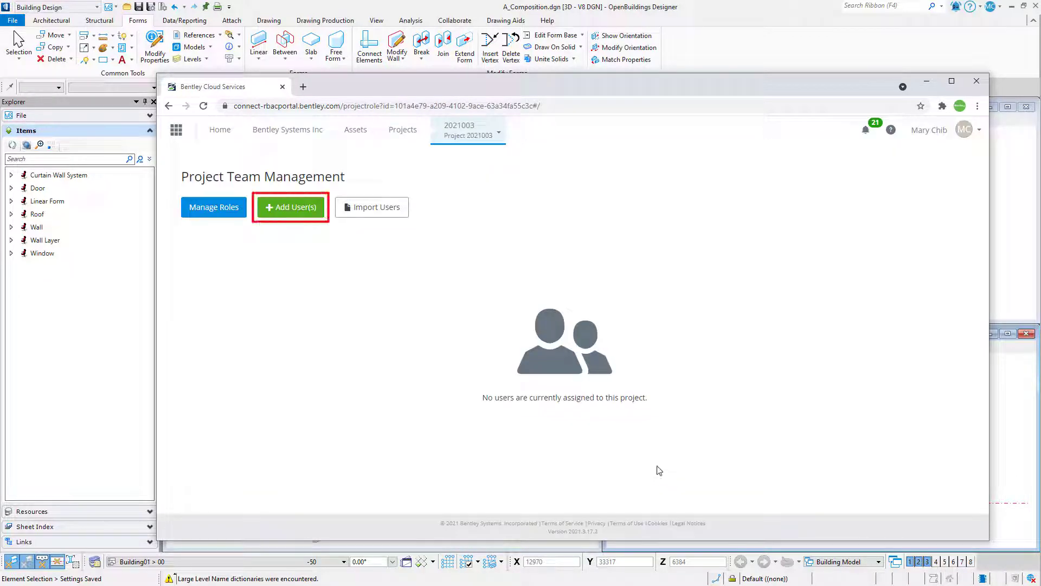
pyautogui.click(290, 206)
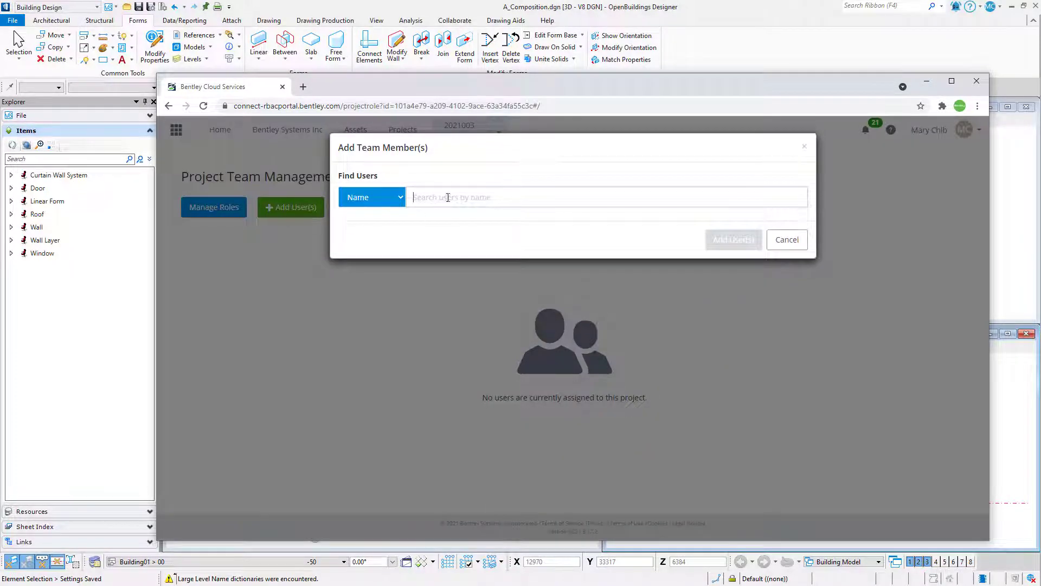
pyautogui.write('Mary Chib')
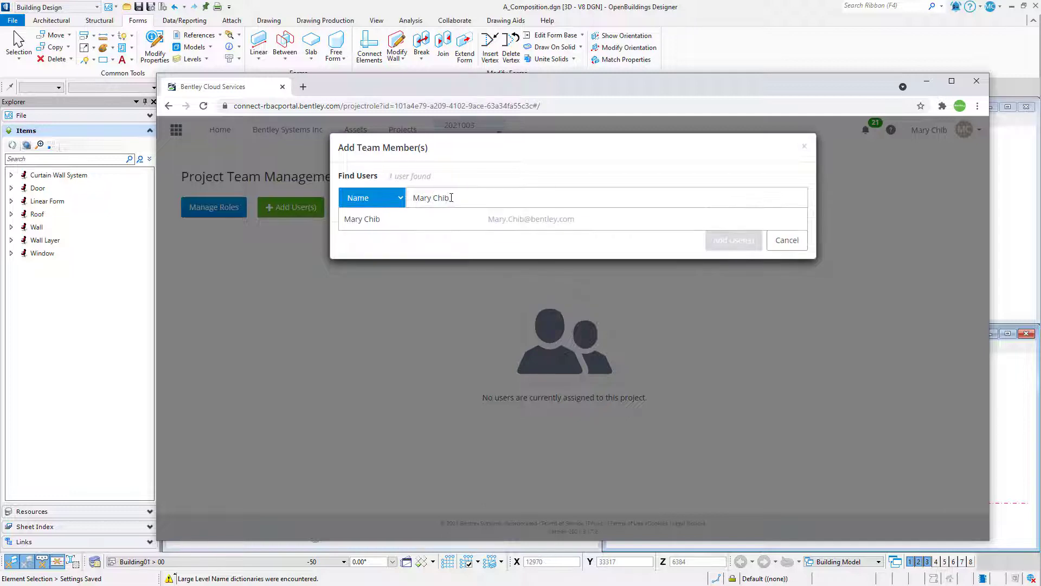
pyautogui.click(362, 219)
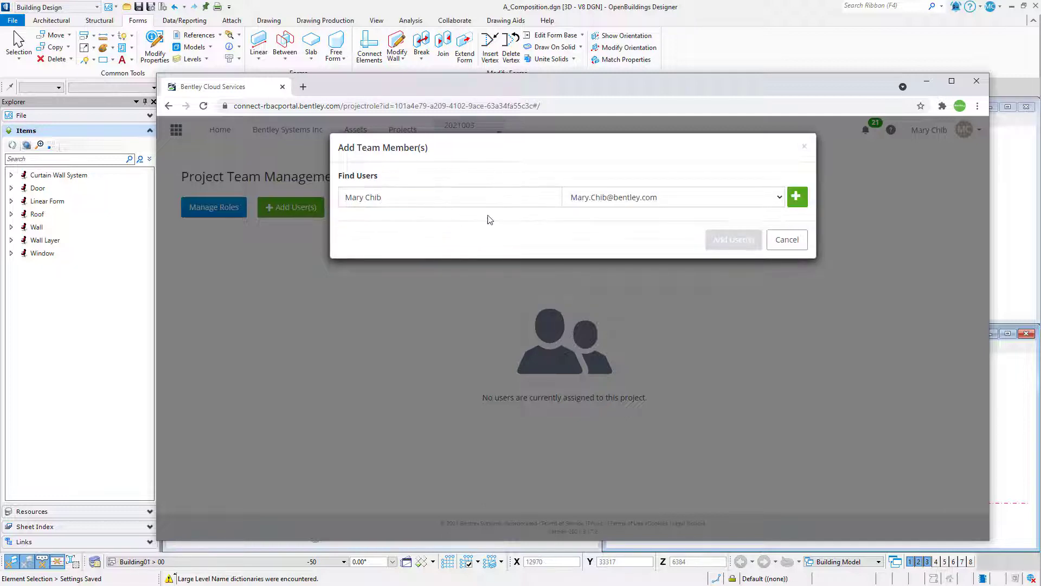
pyautogui.click(796, 196)
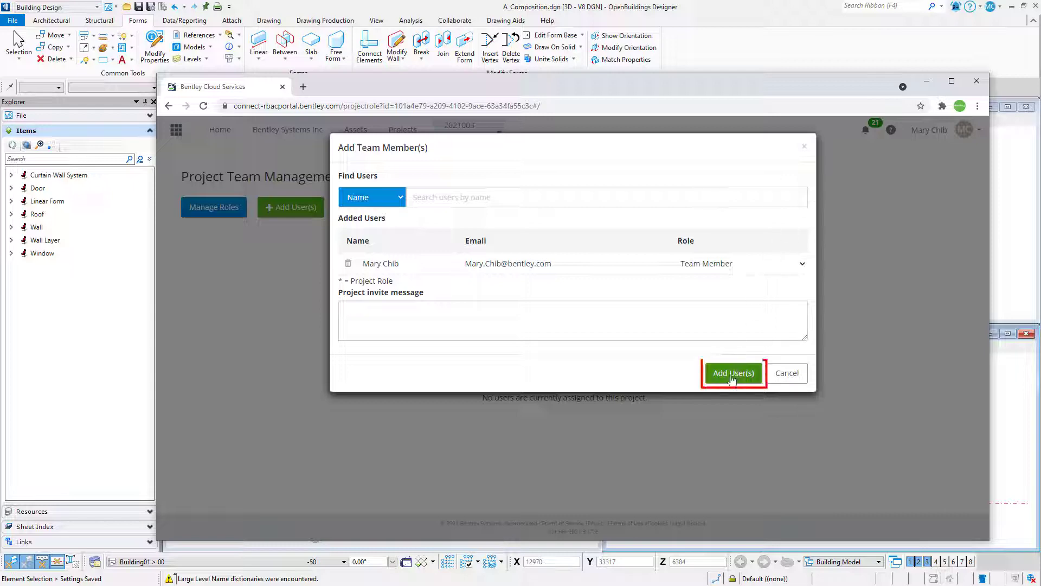
pyautogui.click(733, 372)
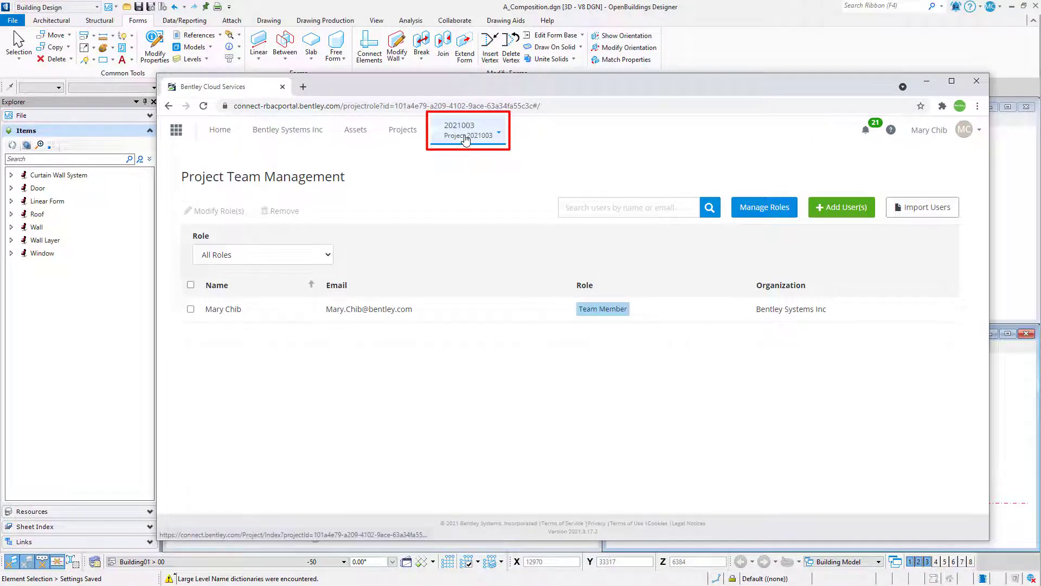
# From Project 2021003's overview, open the ProjectWise 365 Share service
pyautogui.click(458, 129)
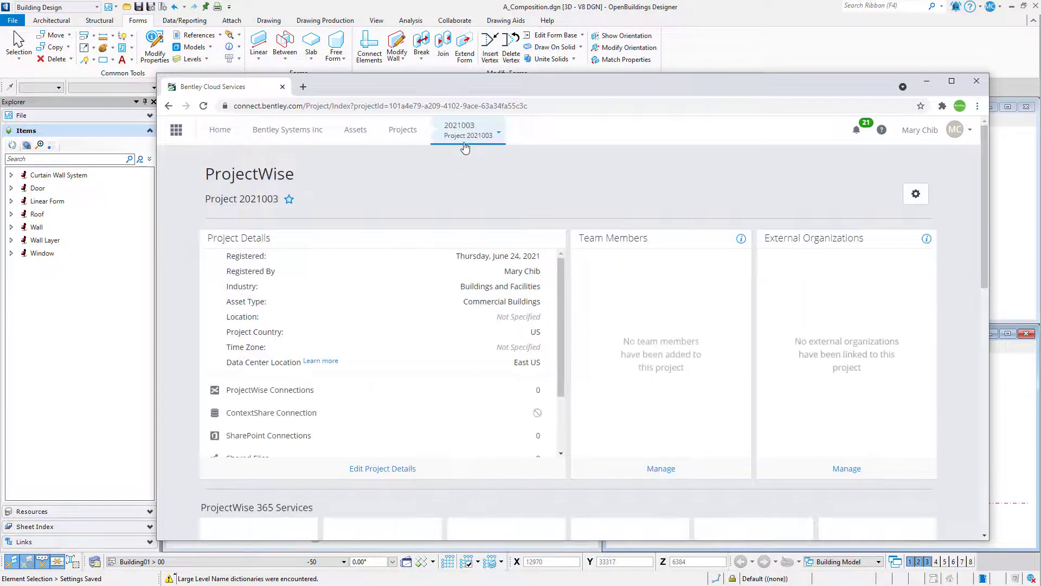
pyautogui.scroll(-3)
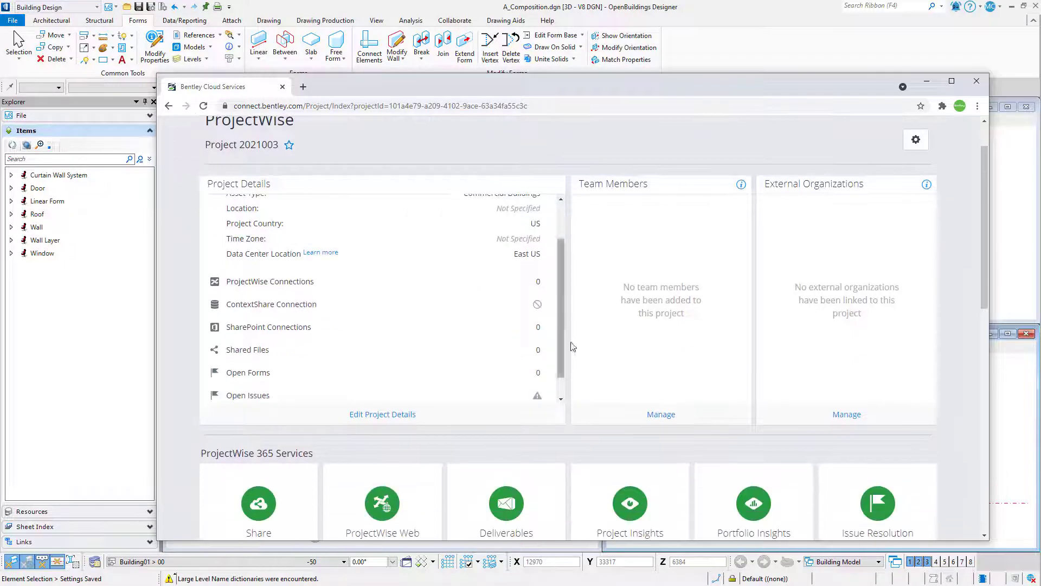
pyautogui.scroll(-3)
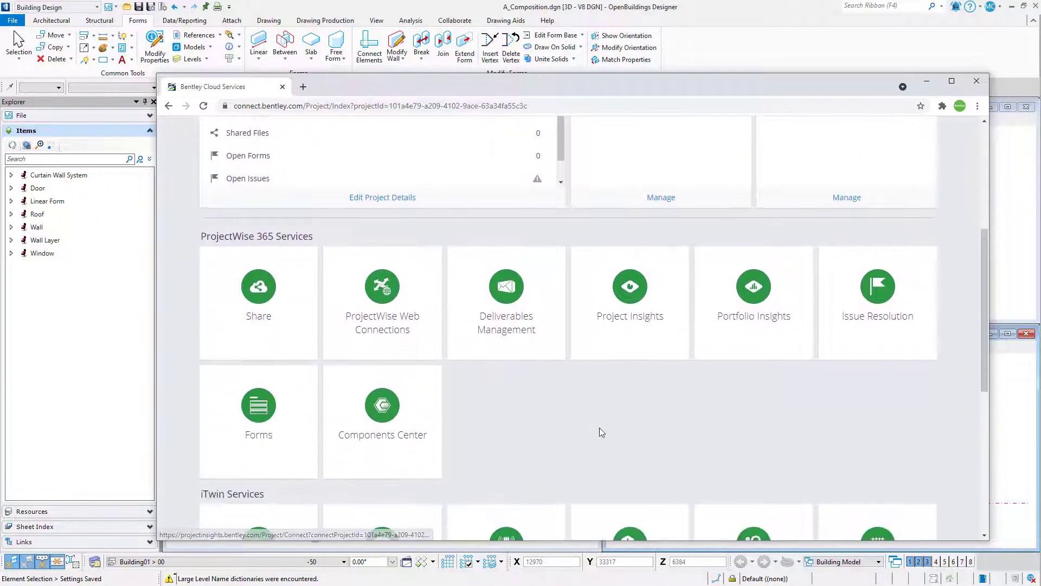
pyautogui.click(258, 302)
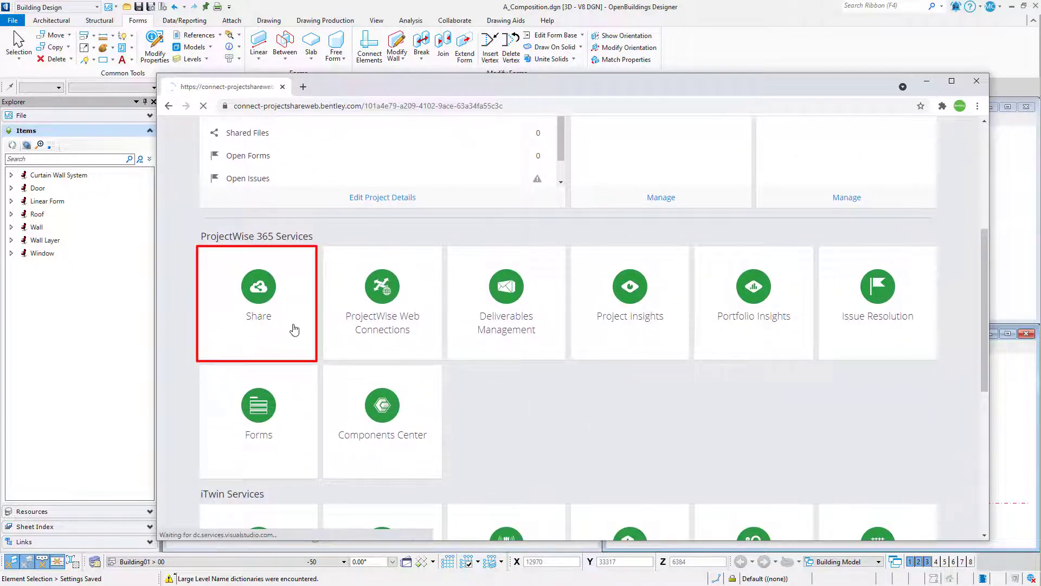
pyautogui.click(258, 302)
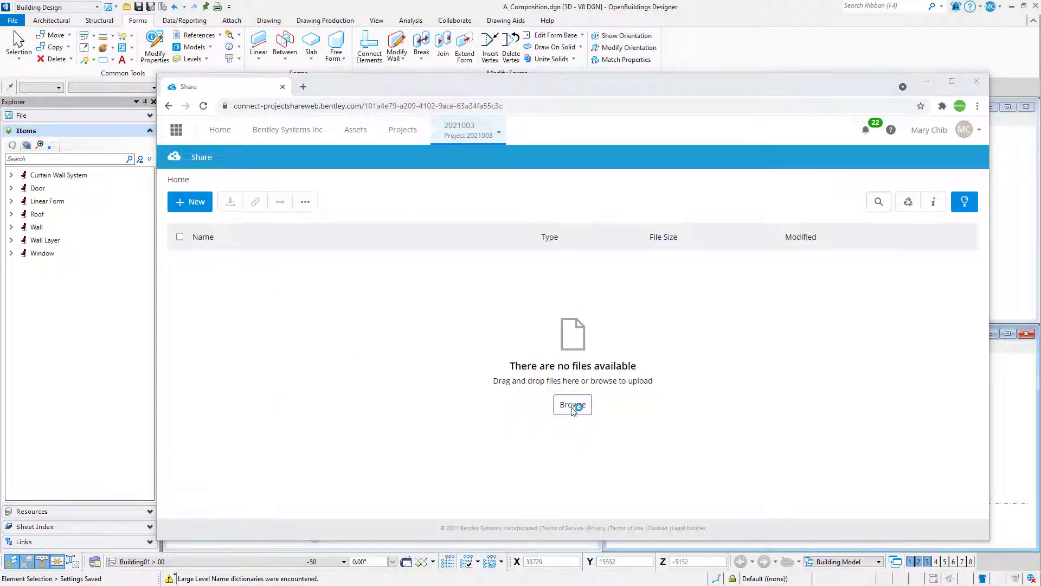
# Upload 2021003_STR.rvt from worksets > Project_2021003 > Designs to Share
pyautogui.click(571, 404)
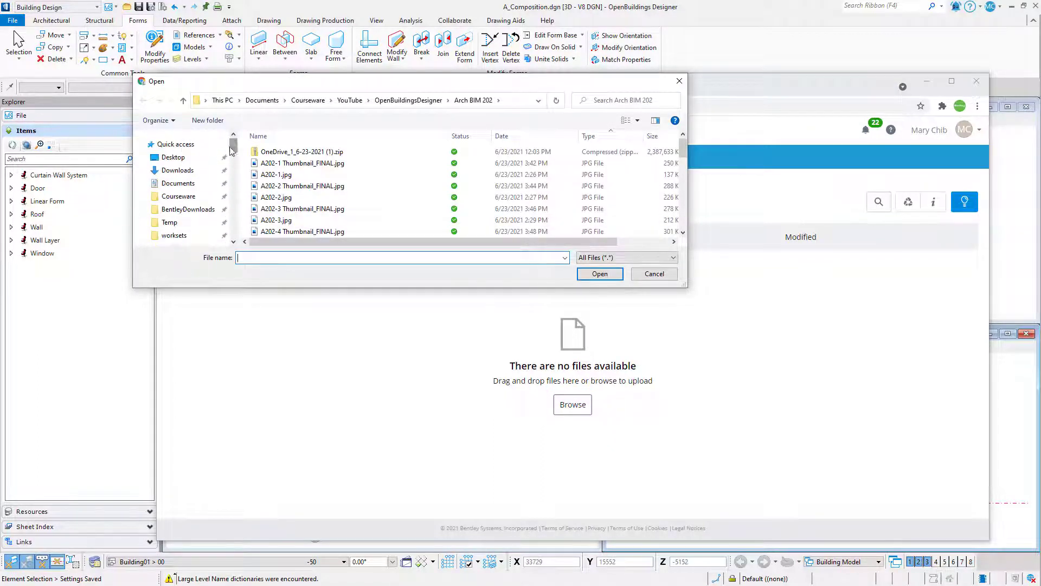
pyautogui.click(174, 235)
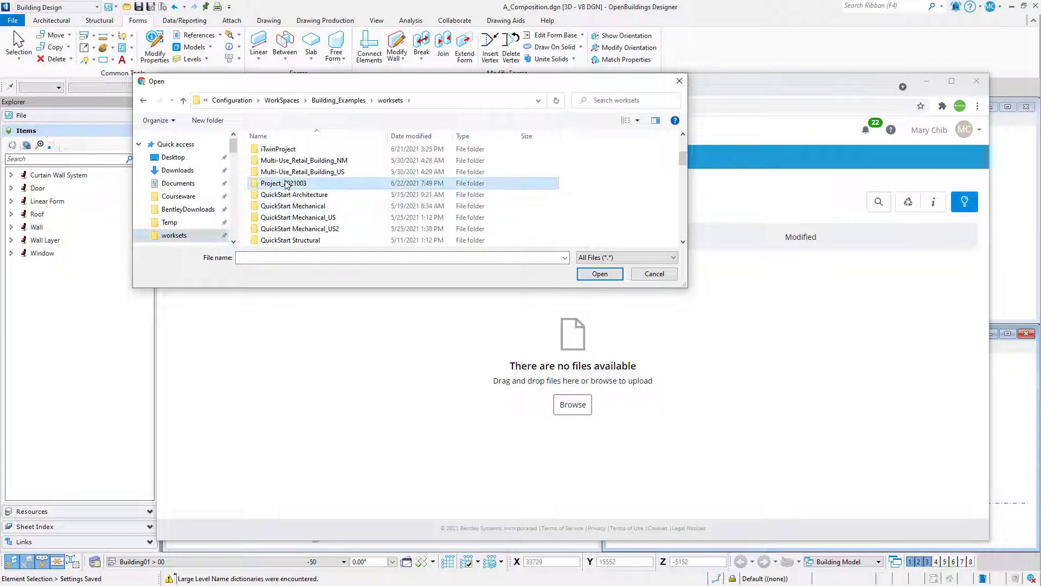
pyautogui.doubleClick(283, 182)
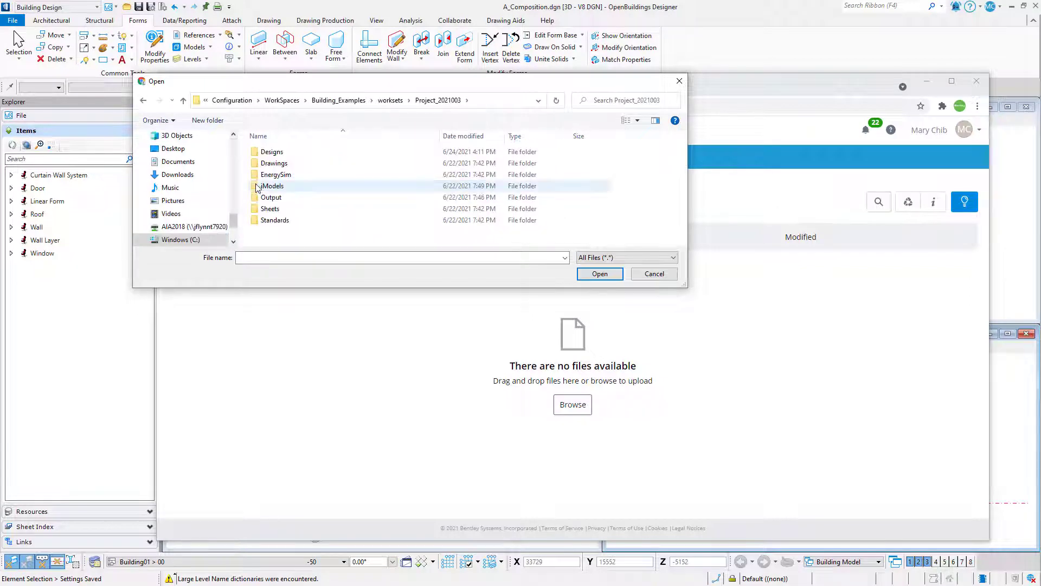
pyautogui.doubleClick(272, 151)
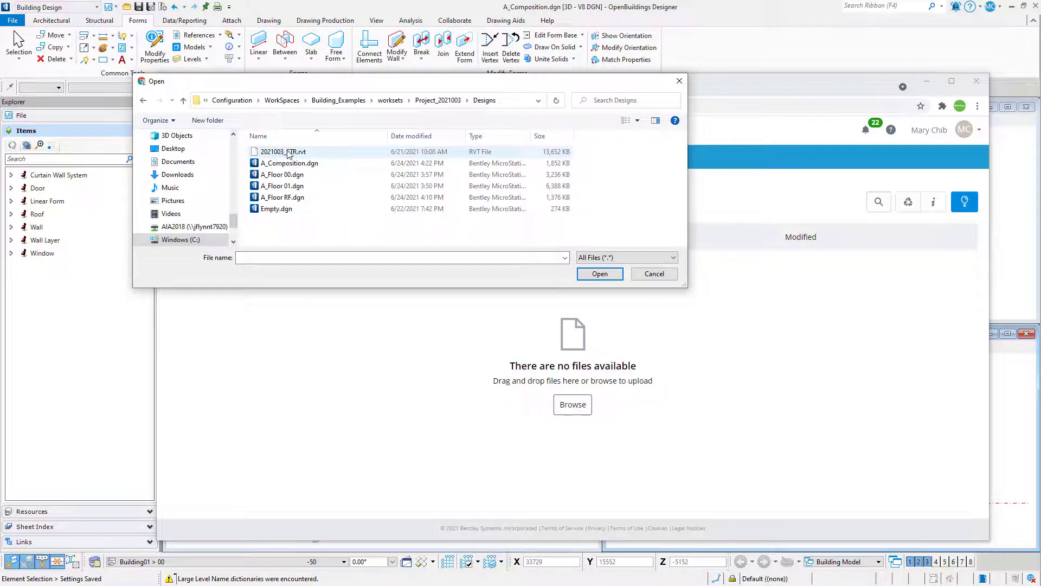
pyautogui.click(283, 151)
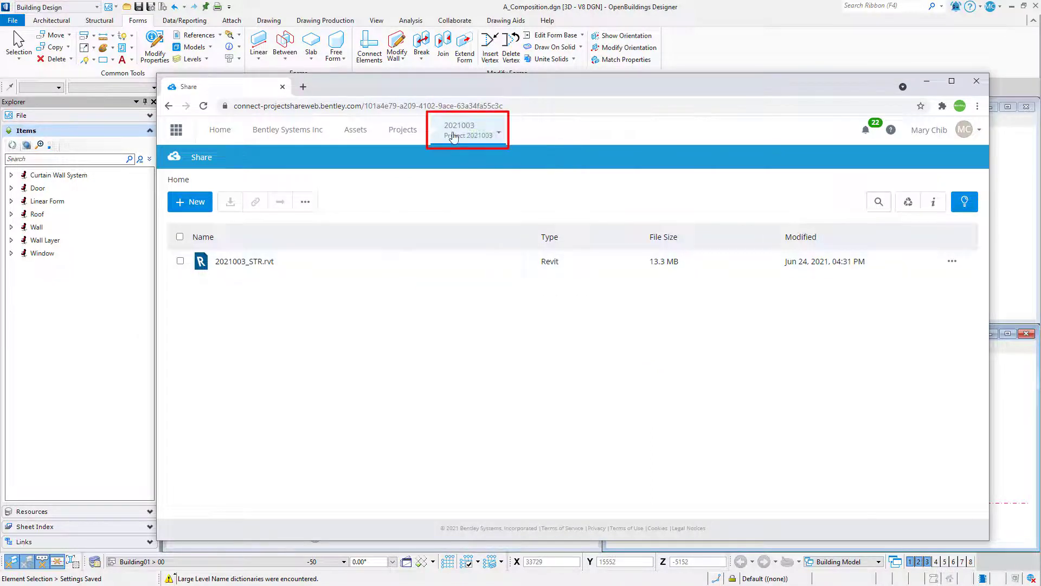
# Open the iModel Manager service from Project 2021003's overview page
pyautogui.click(459, 130)
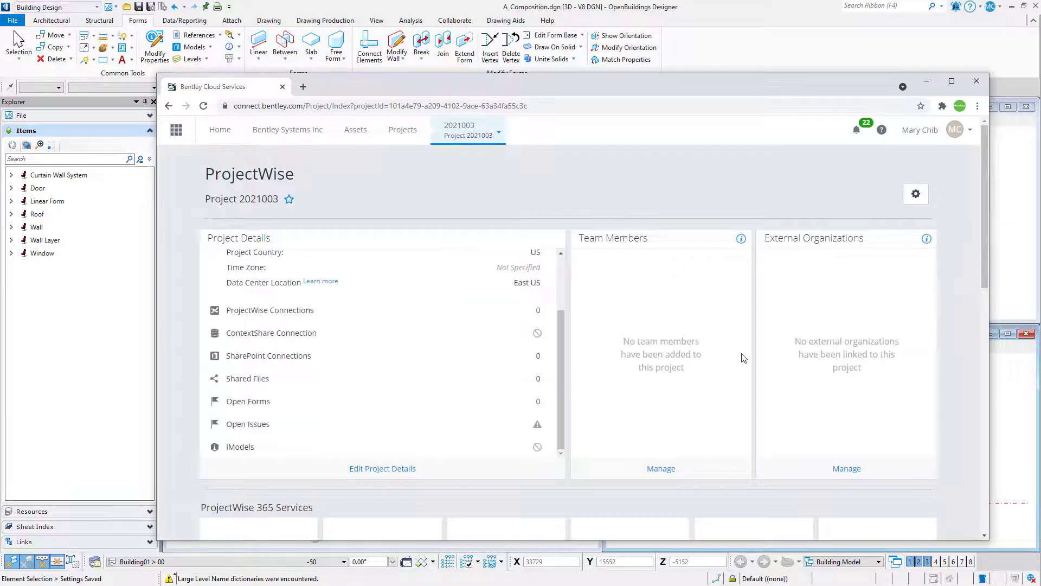
pyautogui.scroll(-3)
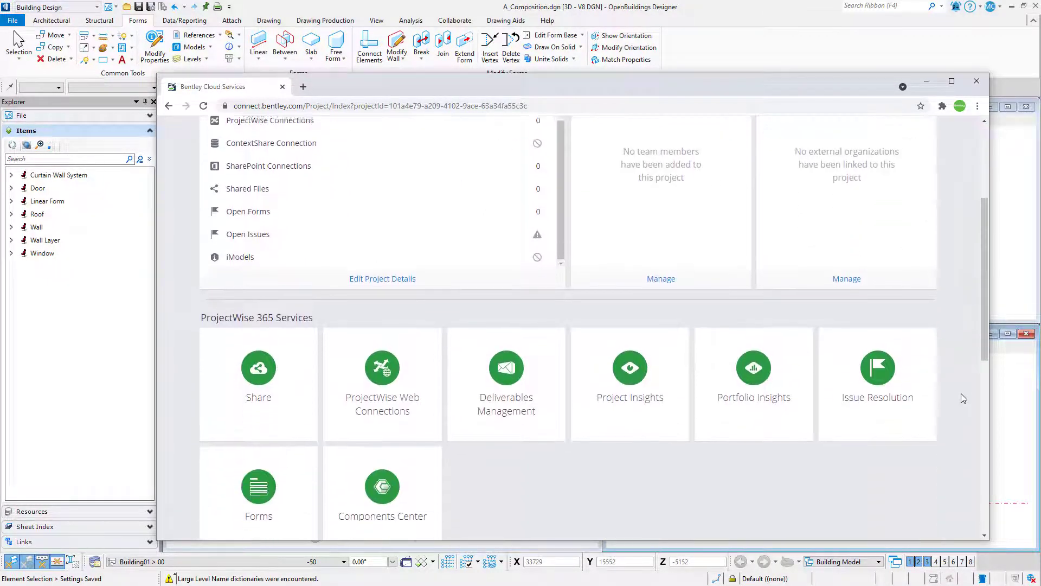
pyautogui.scroll(-3)
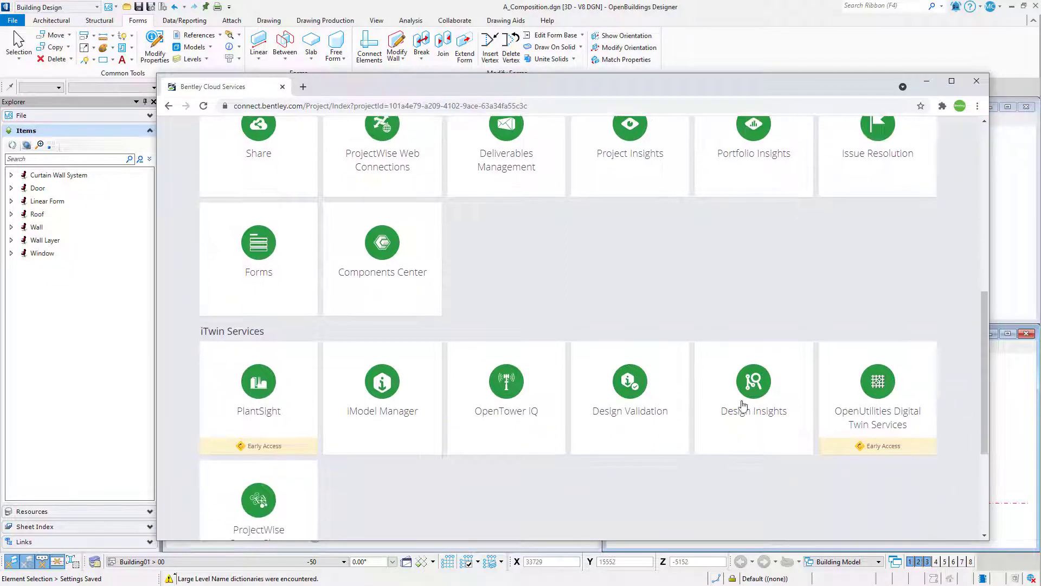
pyautogui.click(381, 380)
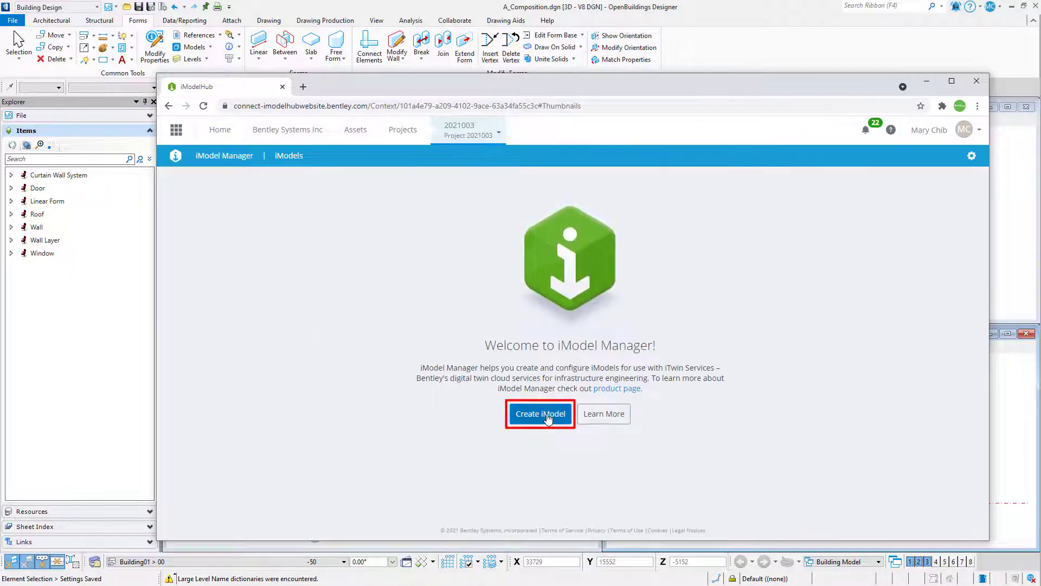
# Create an iModel with name and description 'Coordination Model'
pyautogui.click(539, 414)
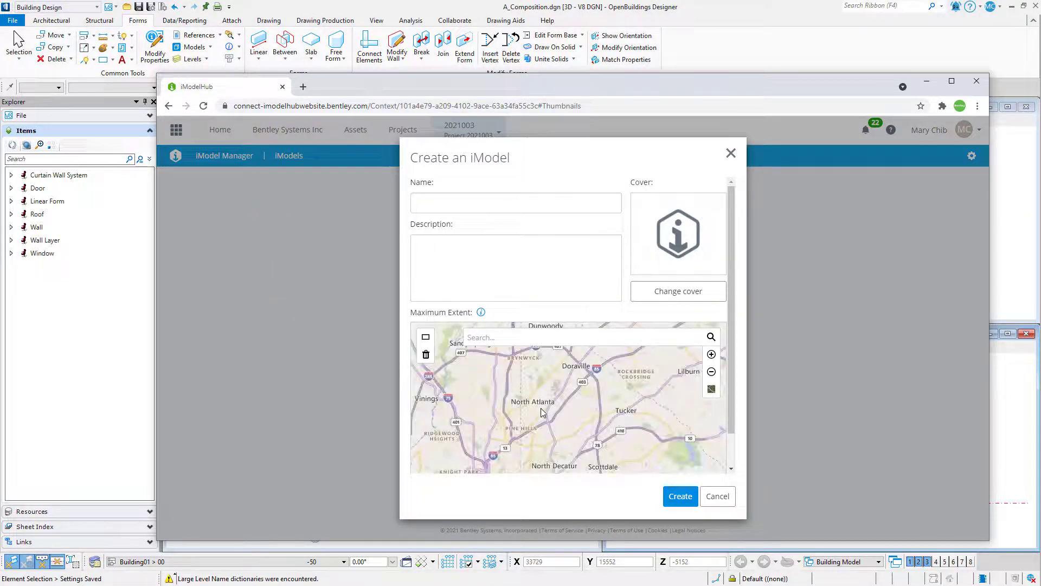
pyautogui.write('c')
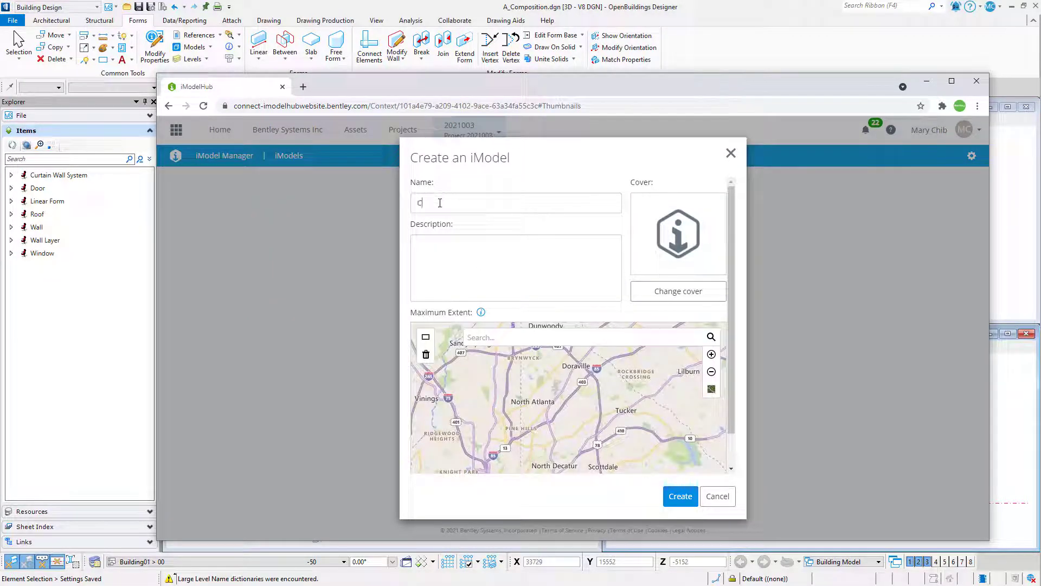
pyautogui.write('Coordination Model')
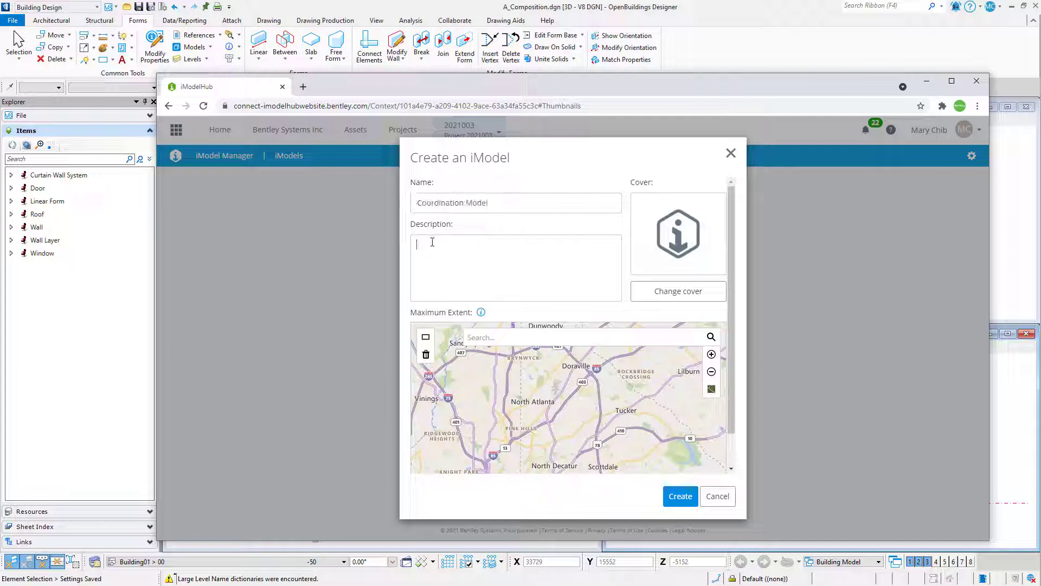
pyautogui.write('Coordination Model')
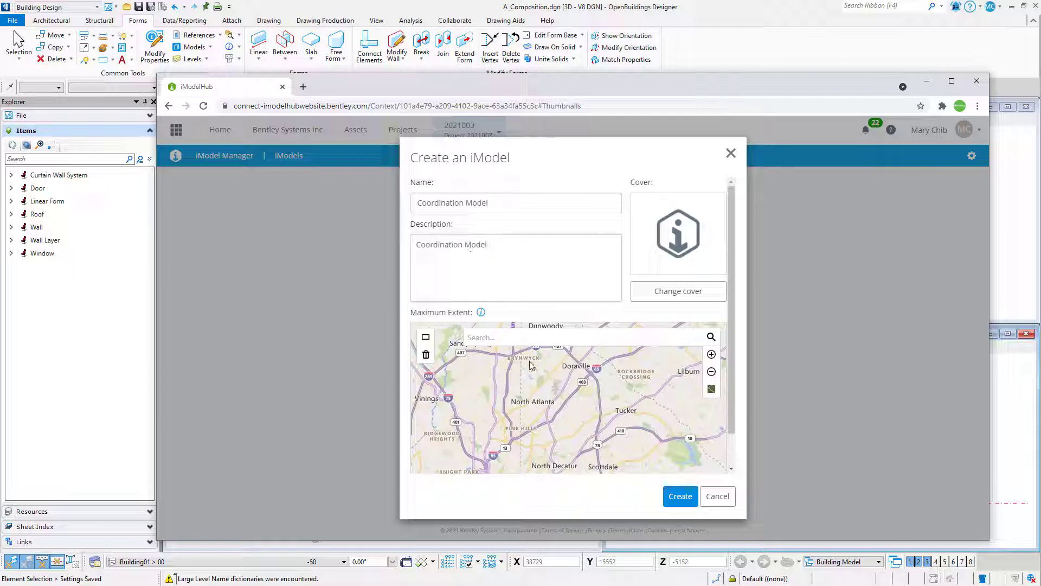
pyautogui.click(680, 496)
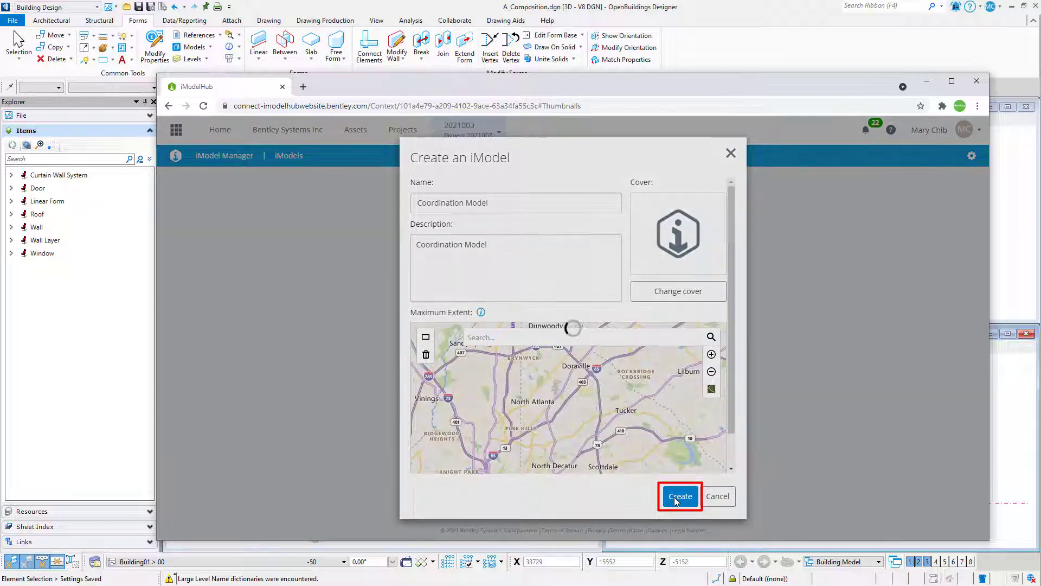
pyautogui.click(680, 496)
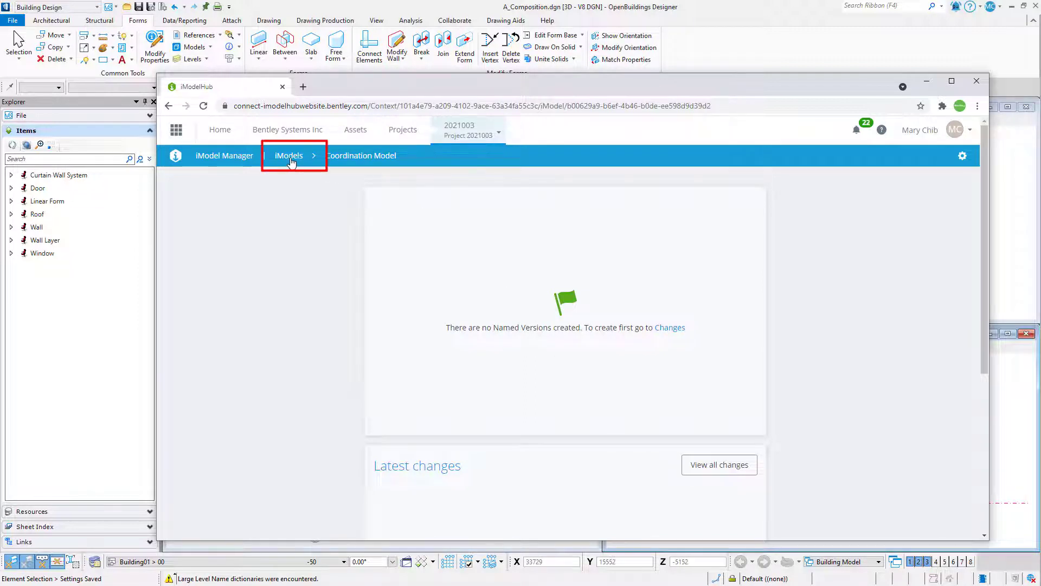
# Choose Connections from the Coordination Model card's menu in the iModels list
pyautogui.click(288, 156)
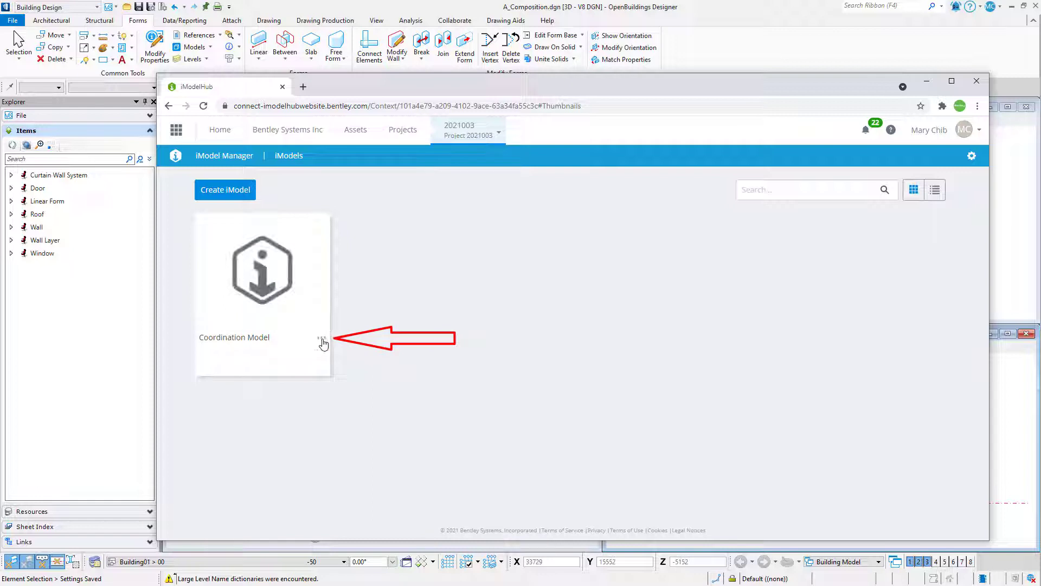
pyautogui.click(321, 338)
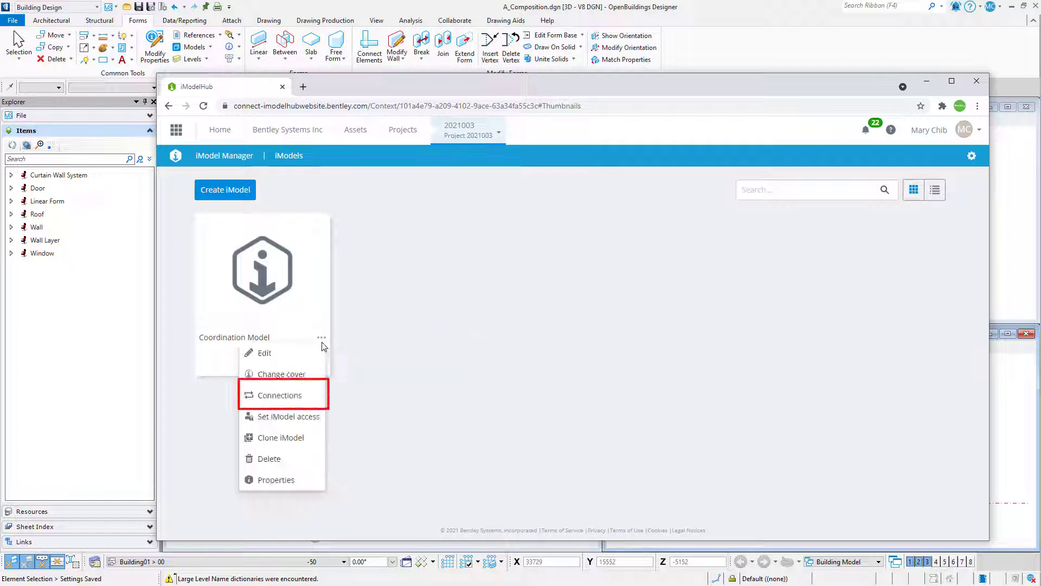
pyautogui.click(278, 395)
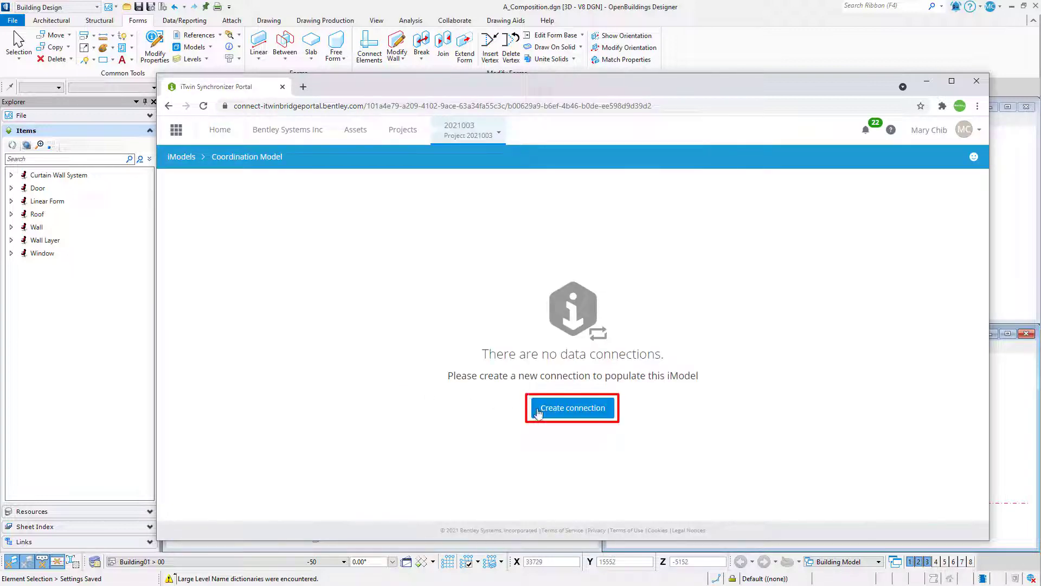
# Start a connection using iTwin File Service with 2021003_STR.rvt selected
pyautogui.click(571, 408)
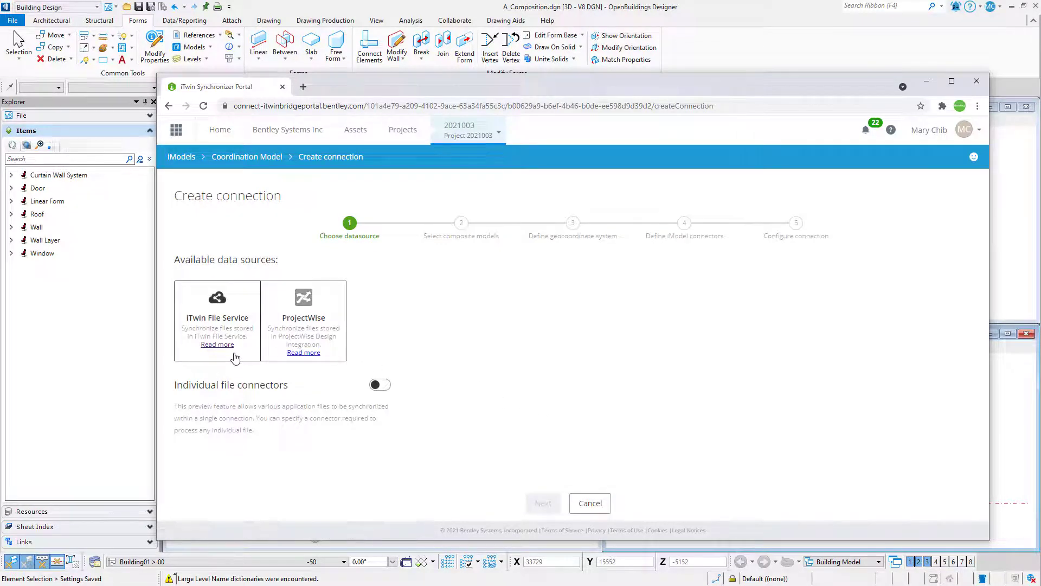
pyautogui.click(217, 320)
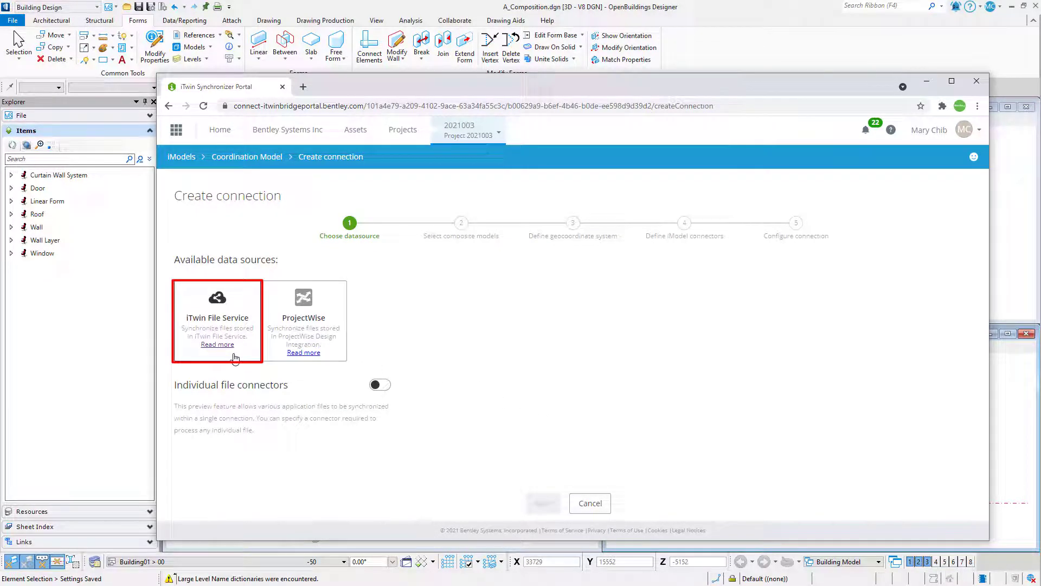
pyautogui.click(216, 320)
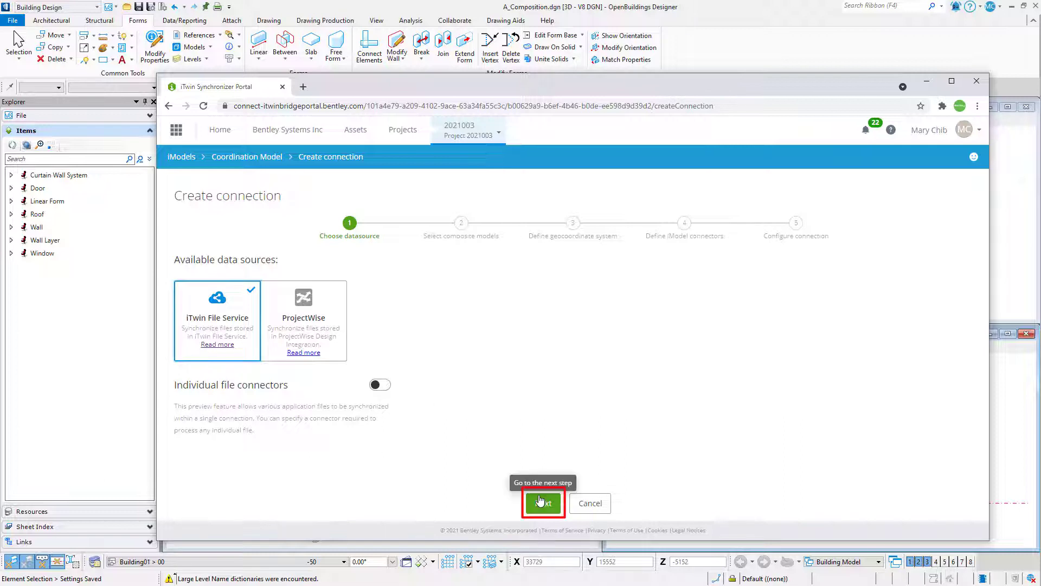
pyautogui.click(542, 503)
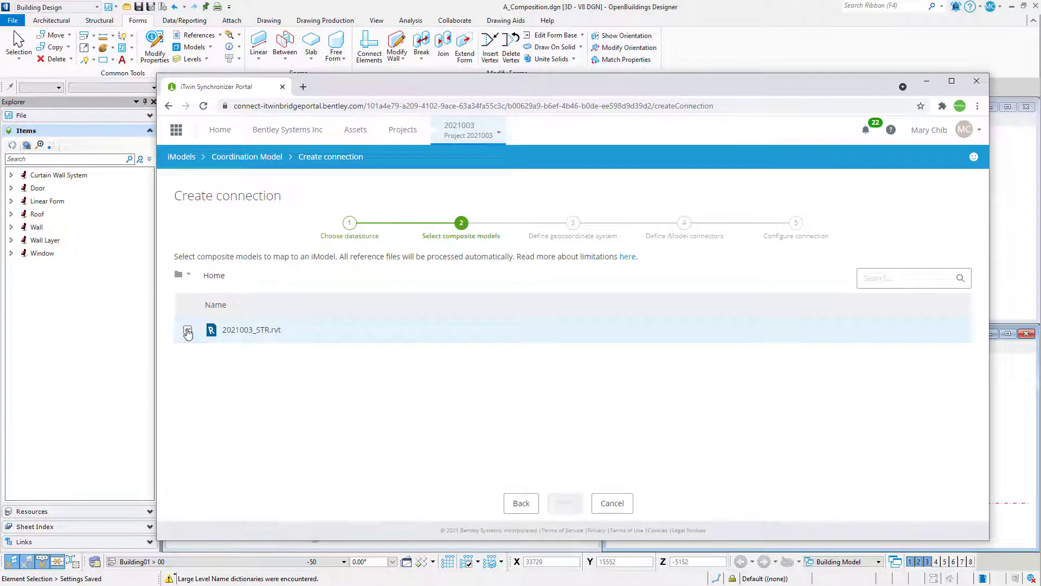
pyautogui.click(188, 331)
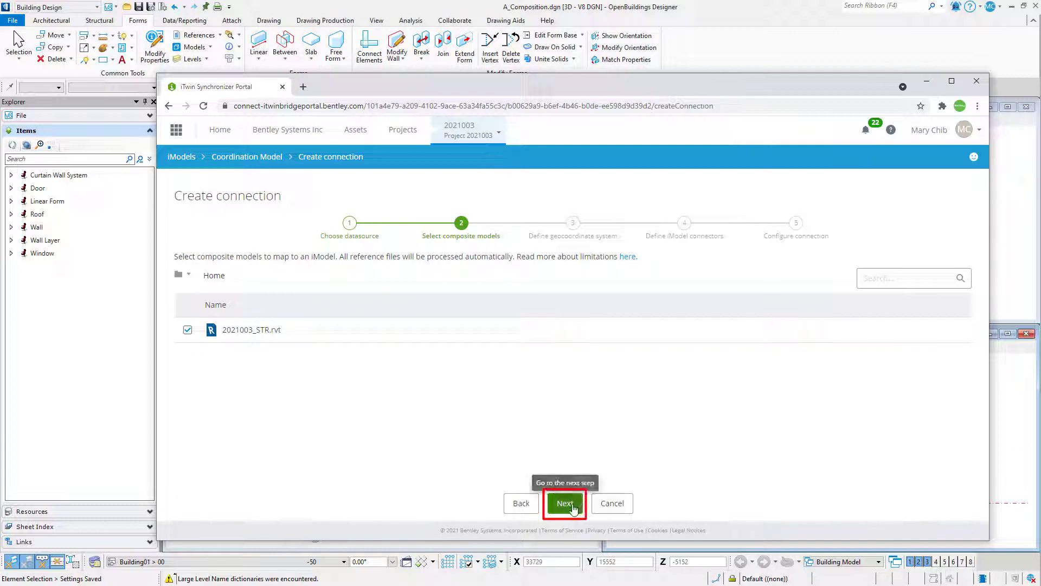
pyautogui.click(565, 503)
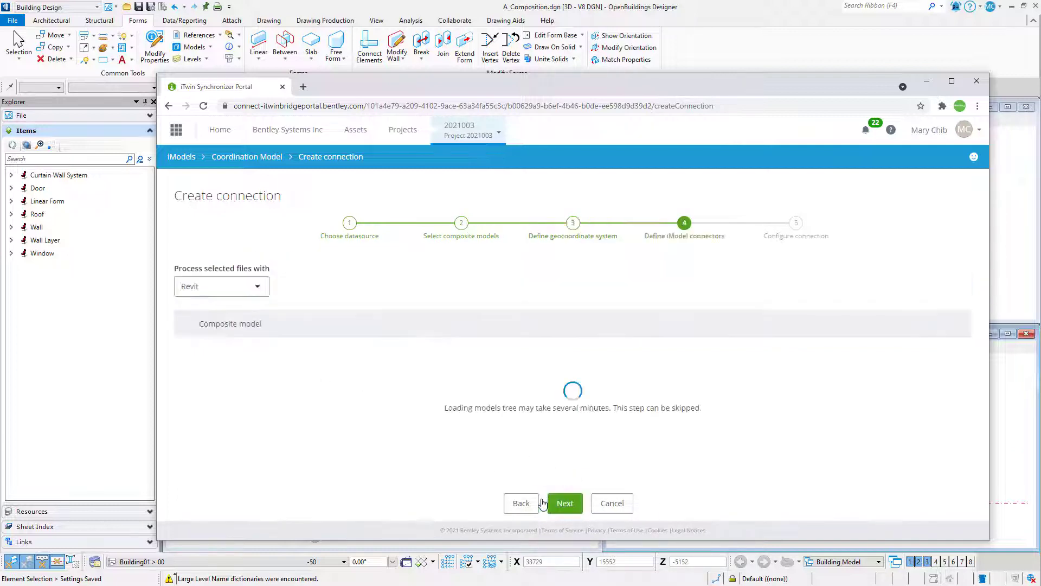
pyautogui.moveTo(413, 416)
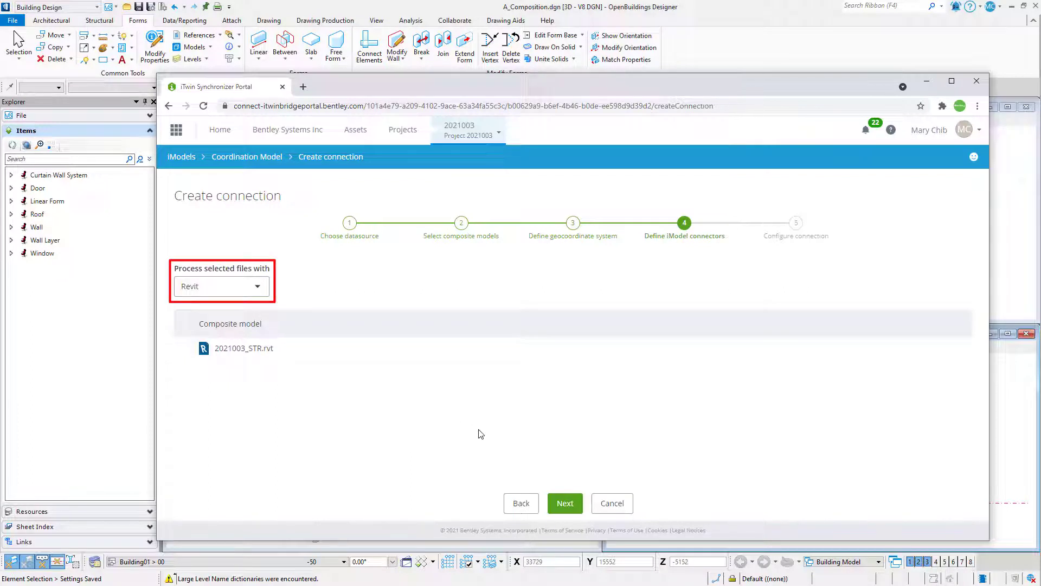
# Name the connection 'Structural', leave Schedule at Never, and create it
pyautogui.click(564, 503)
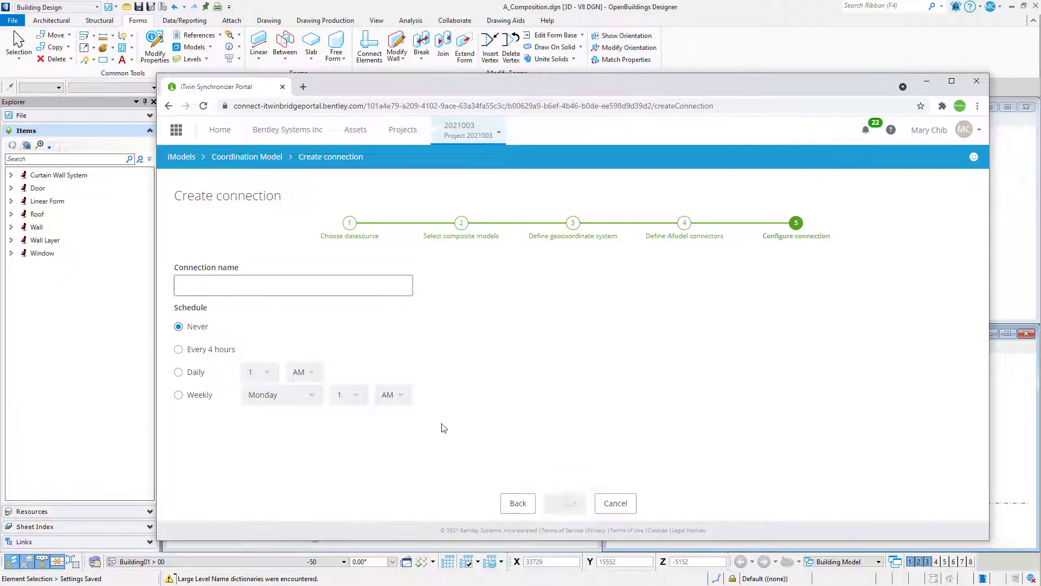
pyautogui.click(292, 284)
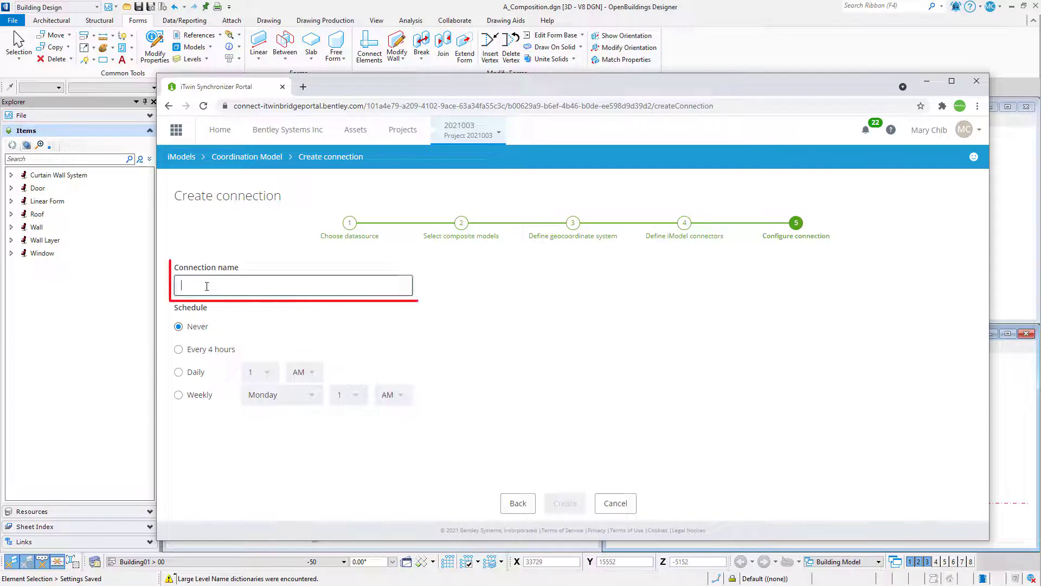
pyautogui.write('S')
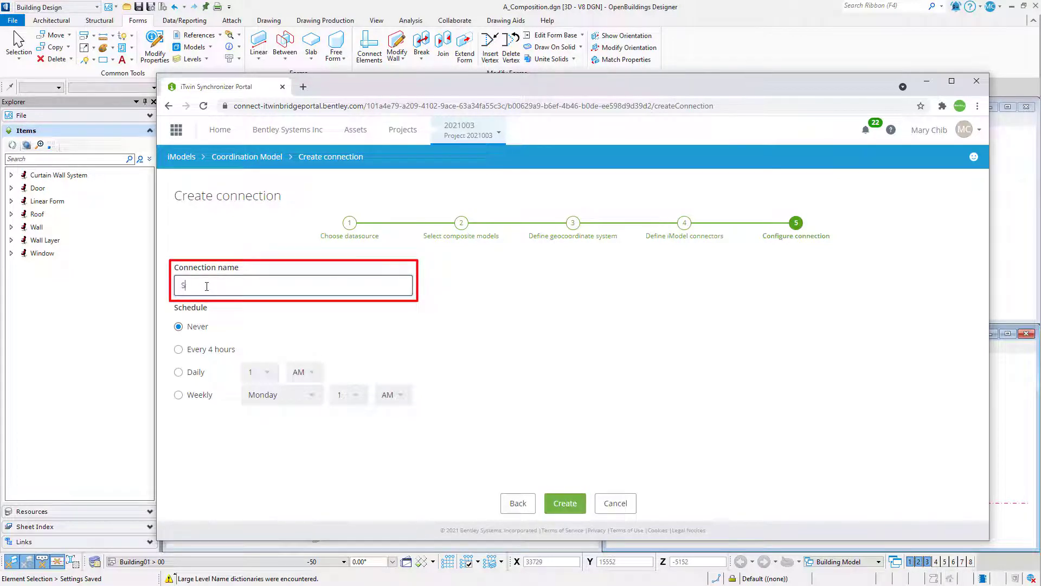
pyautogui.write('tructural')
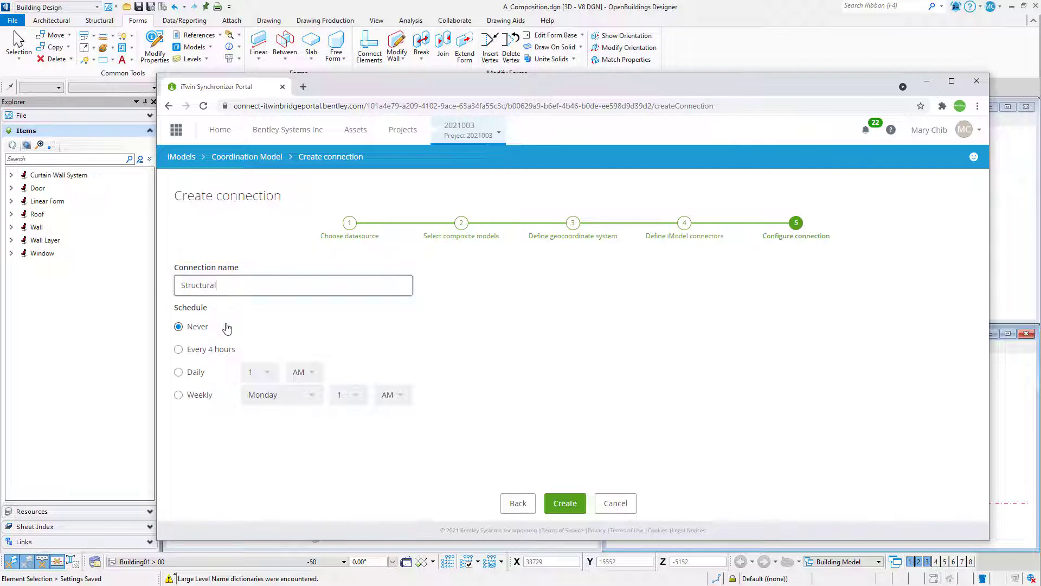
pyautogui.moveTo(235, 414)
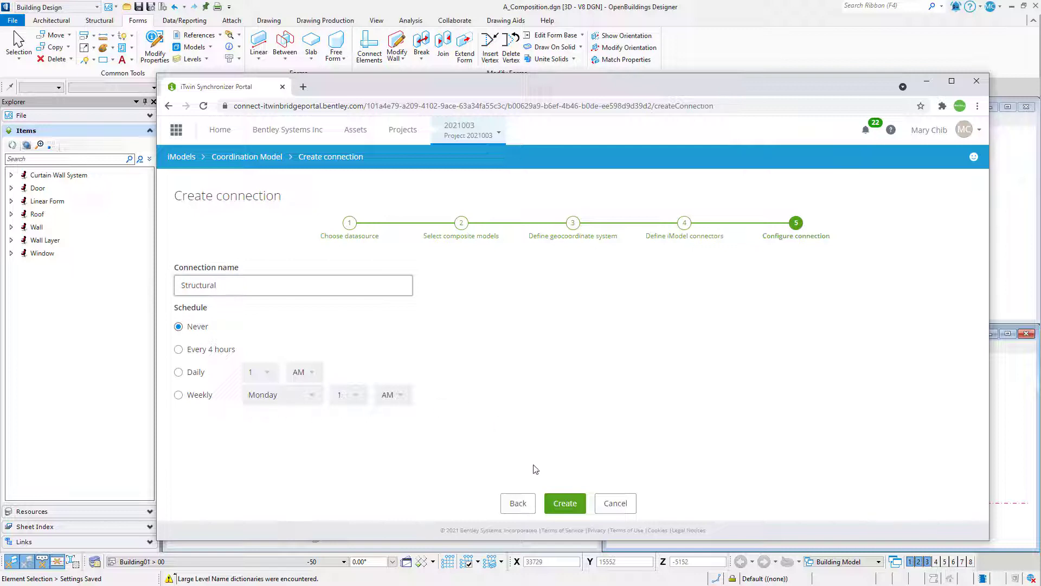
pyautogui.click(564, 502)
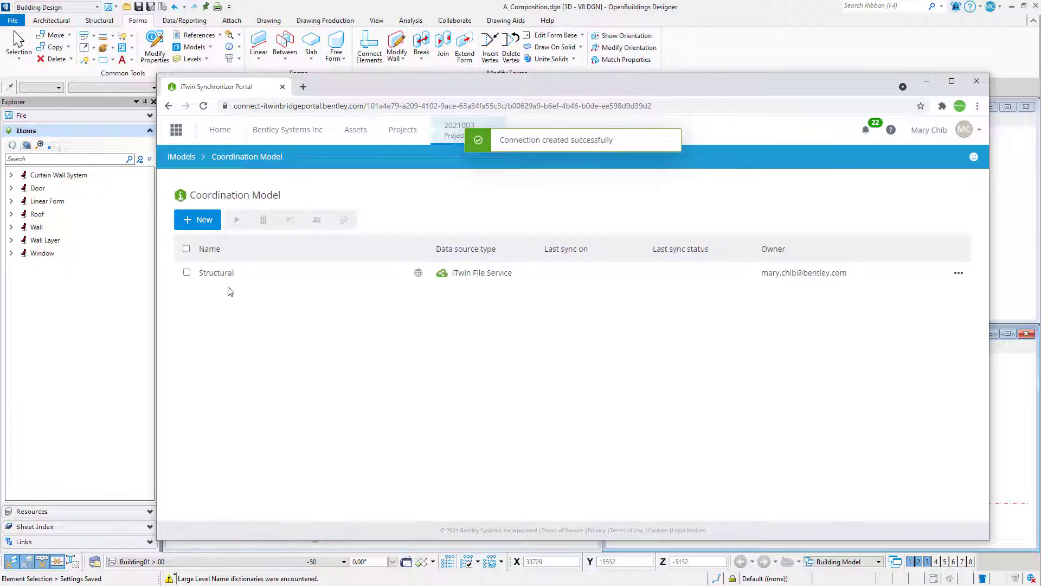
# Sync the Structural connection, refresh until 2021003_STR.rvt shows Succeeded, then return to the model
pyautogui.click(186, 272)
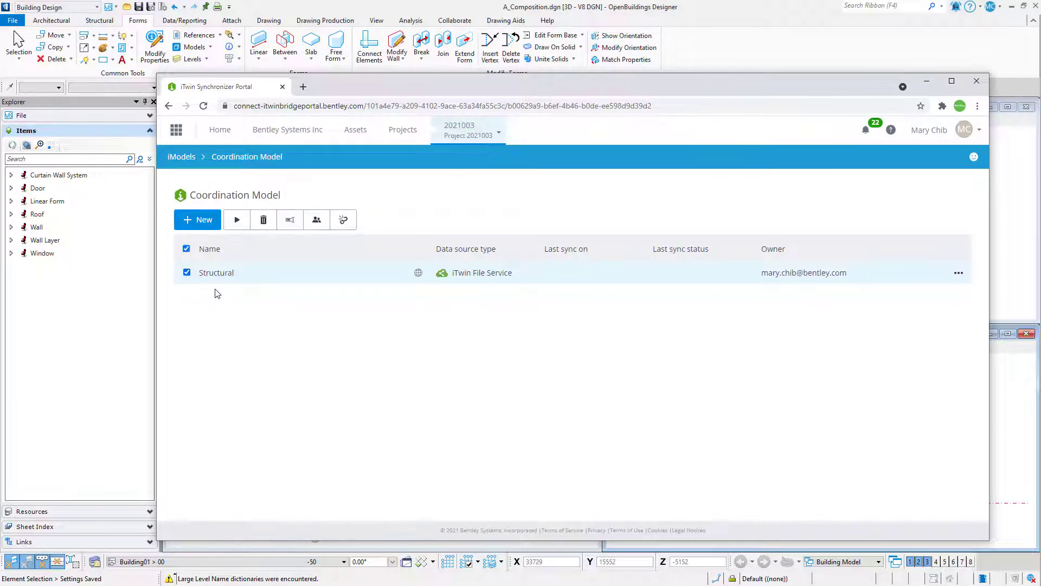
pyautogui.moveTo(236, 219)
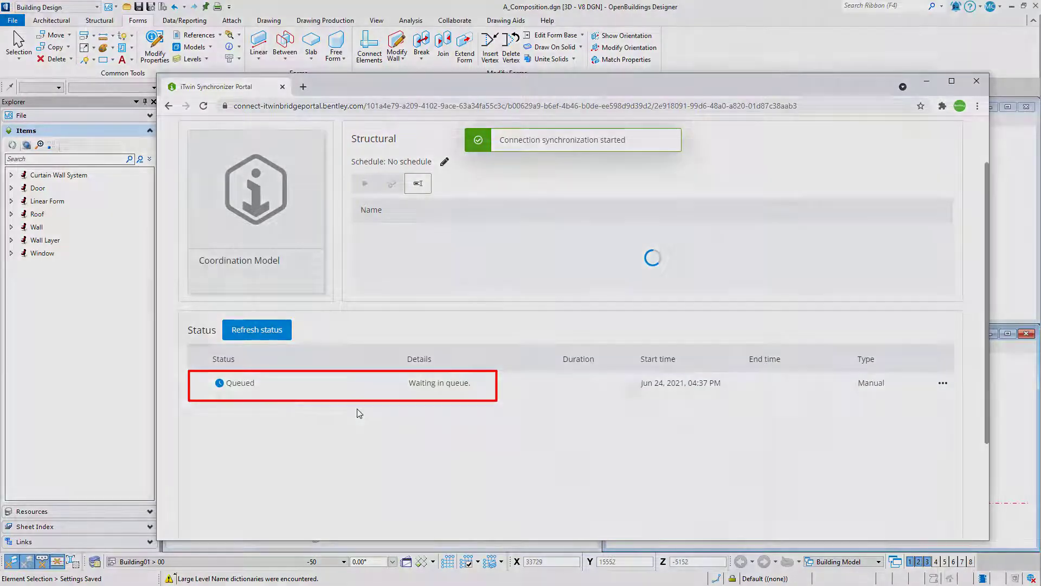
pyautogui.click(257, 329)
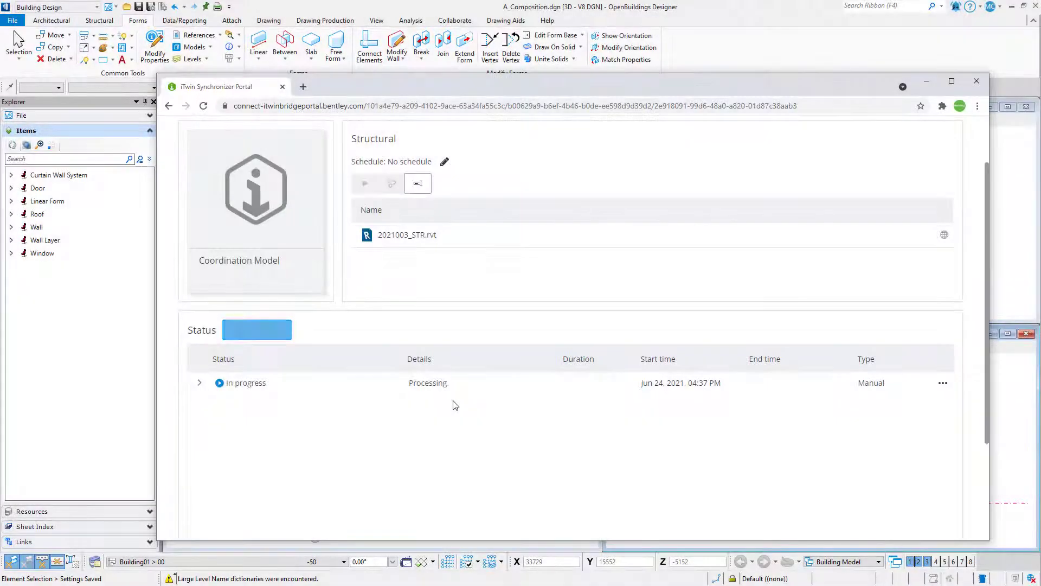
pyautogui.click(257, 329)
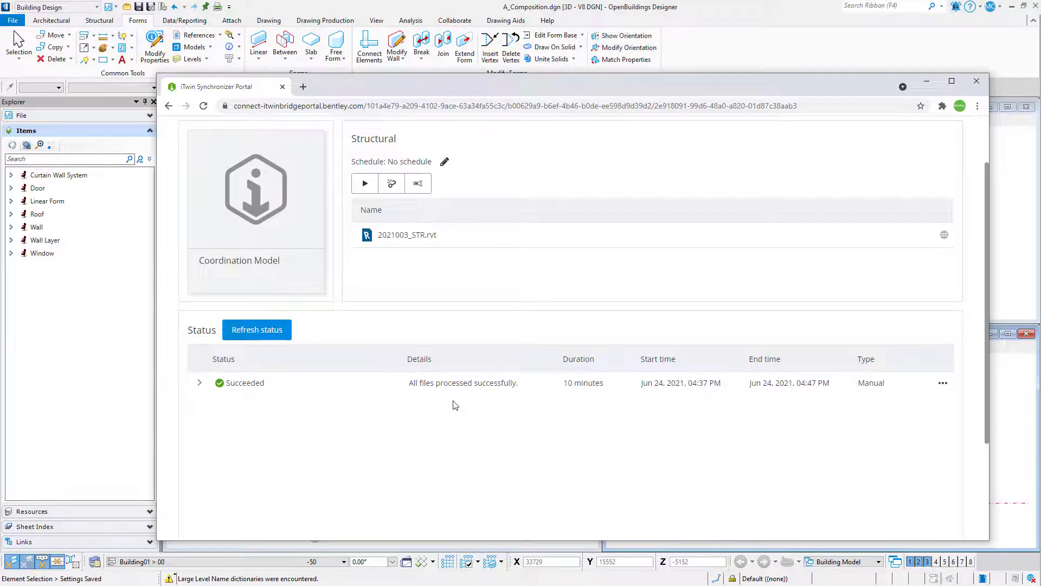
pyautogui.moveTo(826, 169)
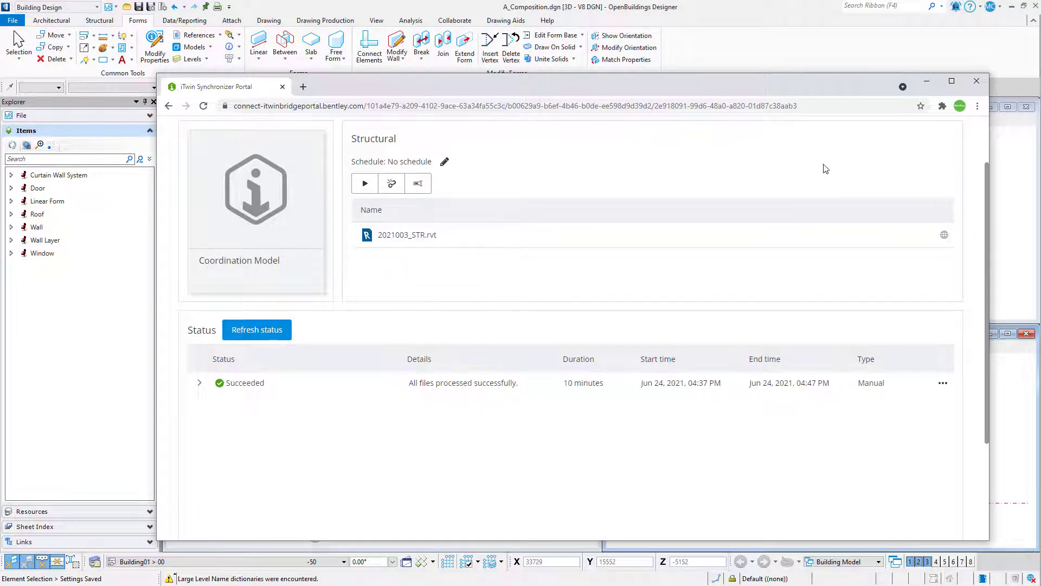
pyautogui.click(975, 81)
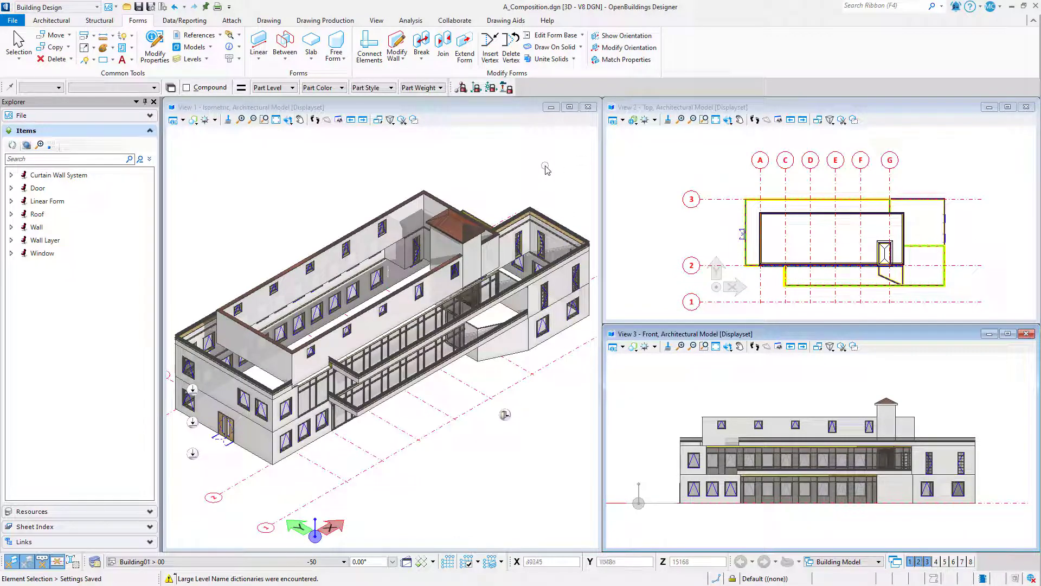
pyautogui.moveTo(455, 20)
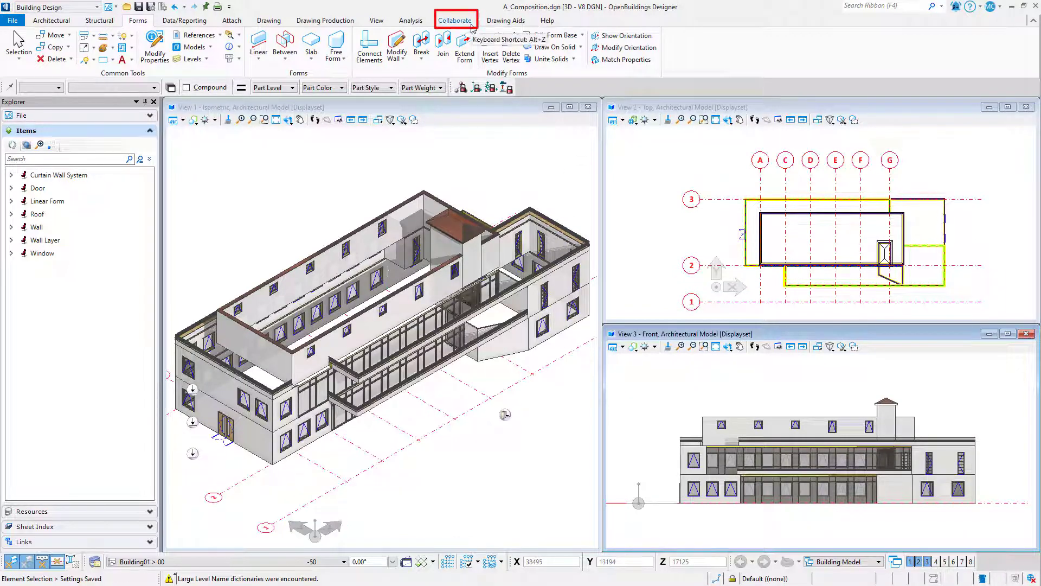
# Associate the workset with ProjectWise project 'Project 2021003' and confirm in Edit WorkSet
pyautogui.click(455, 20)
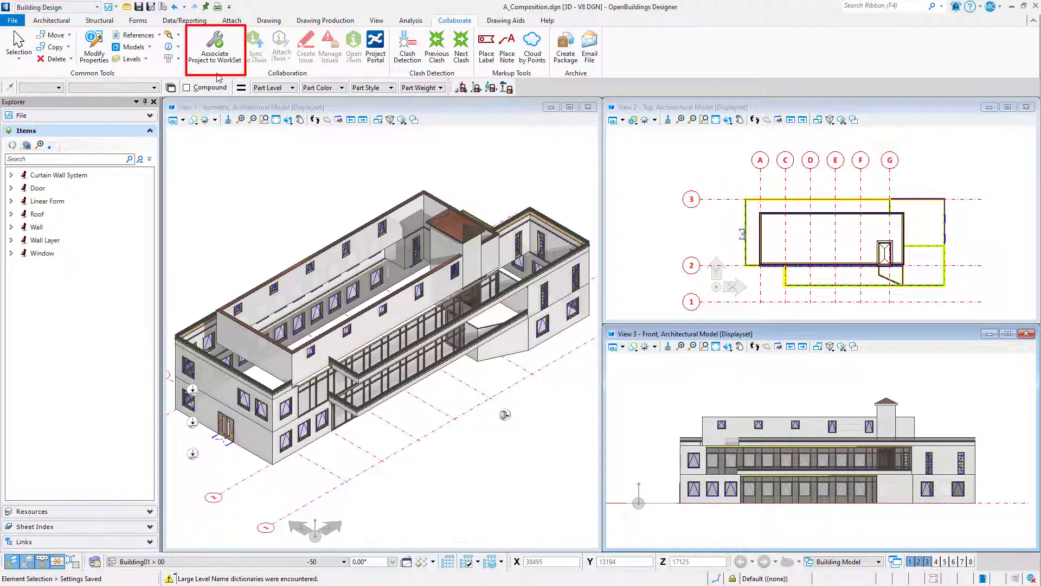
pyautogui.moveTo(215, 48)
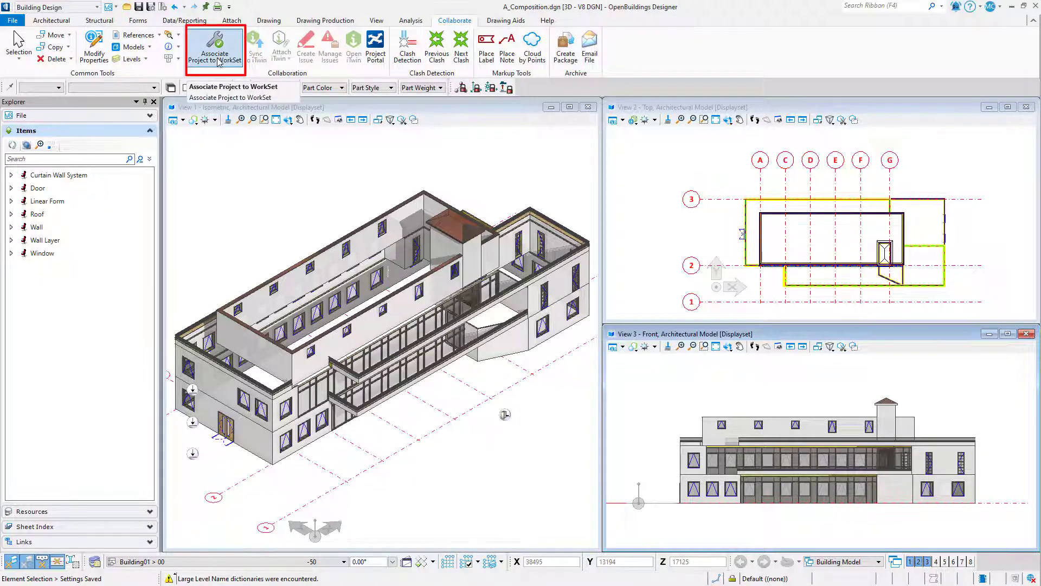
pyautogui.click(214, 48)
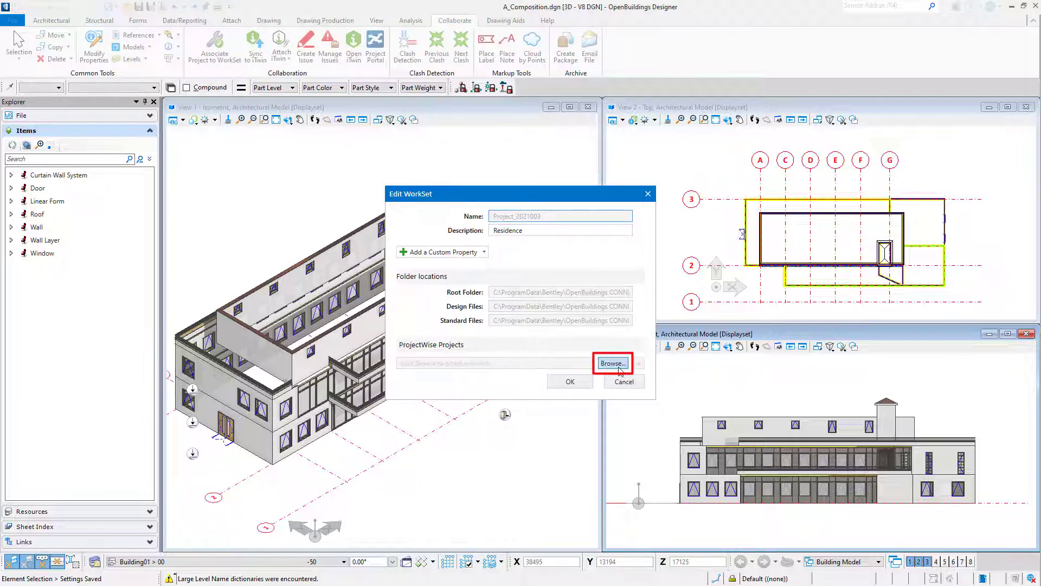
pyautogui.click(611, 363)
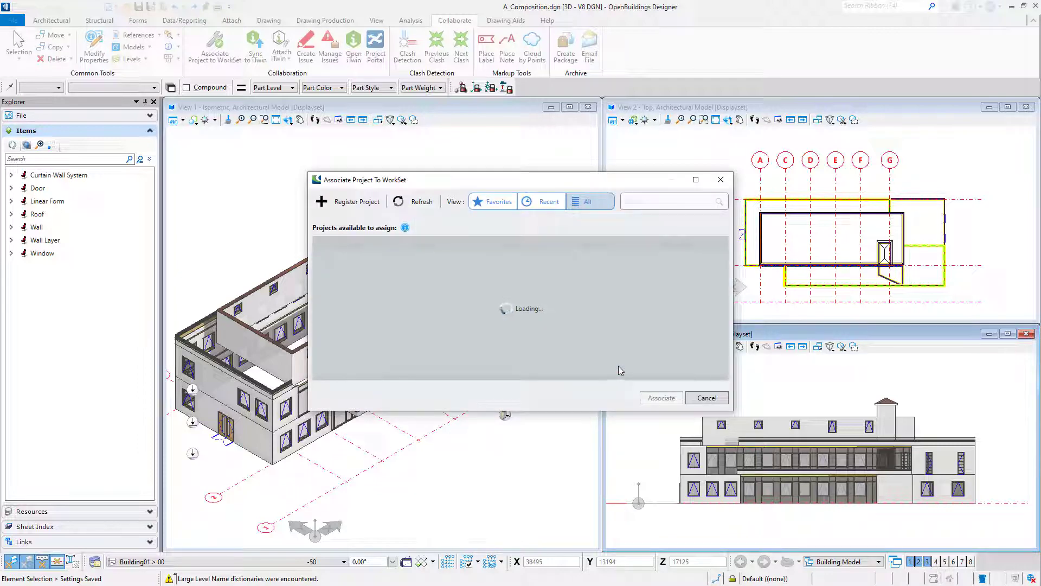
pyautogui.click(548, 201)
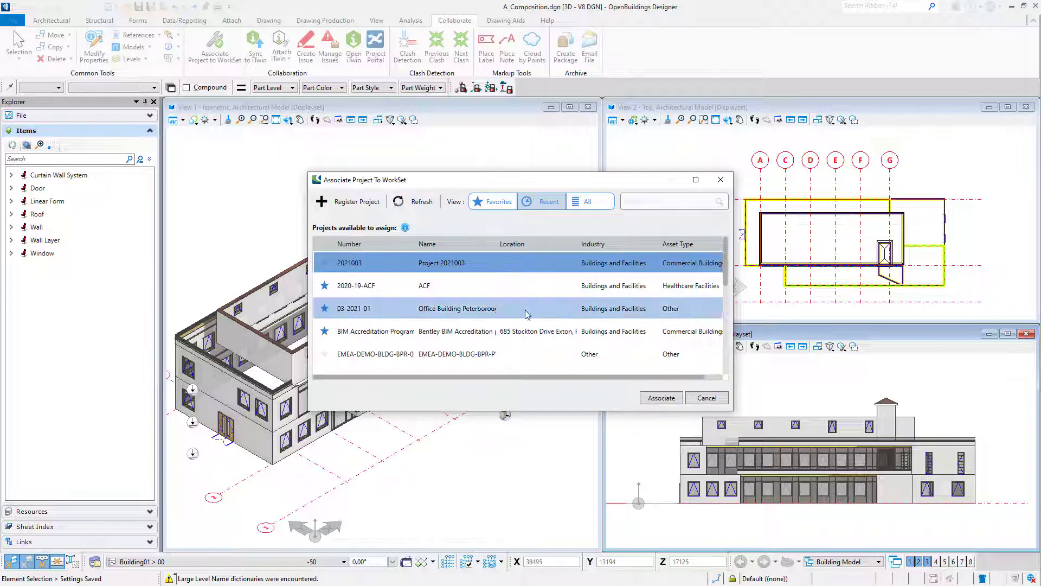
pyautogui.click(660, 397)
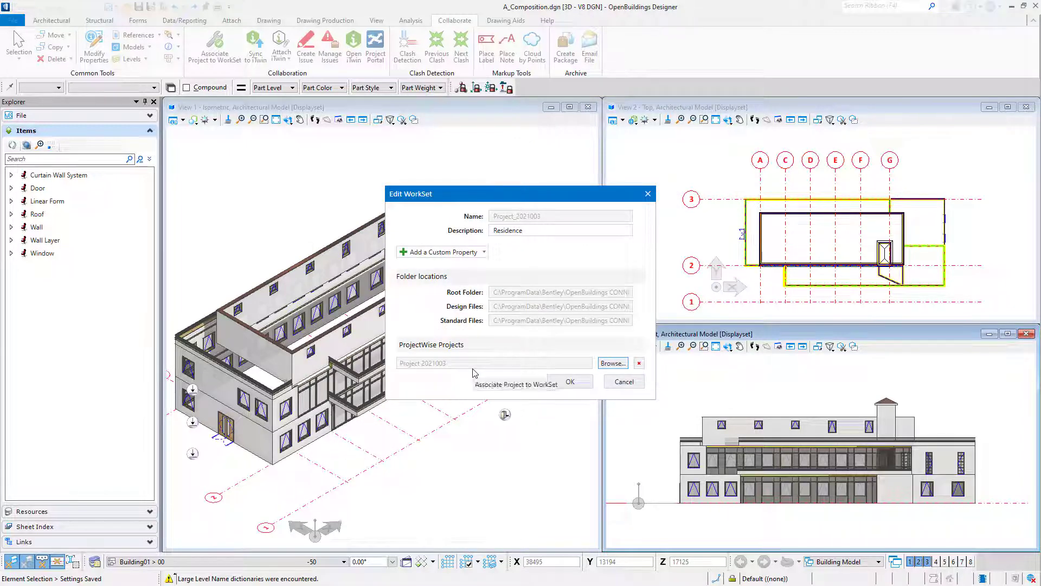
pyautogui.click(569, 381)
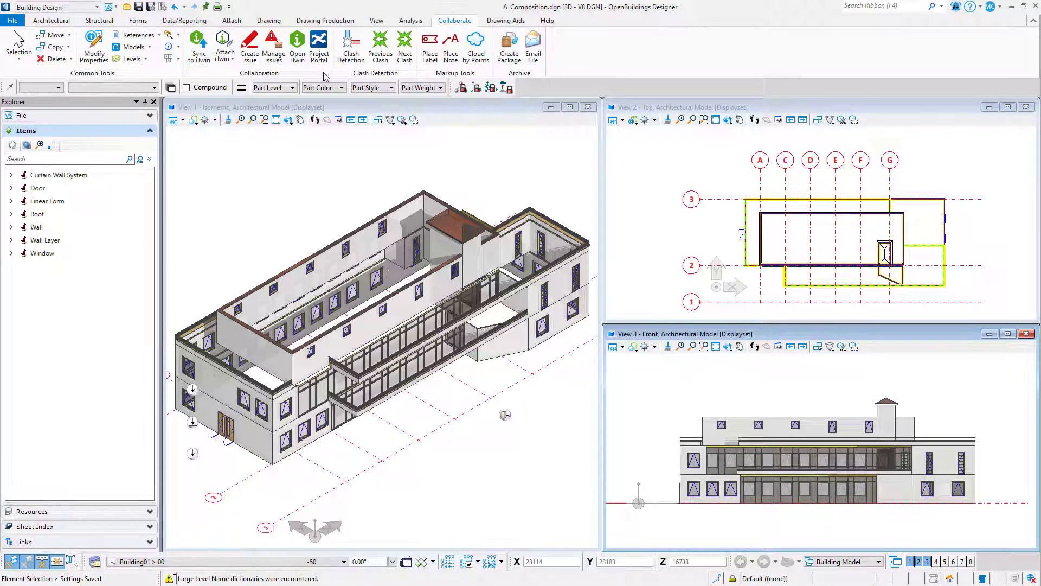
pyautogui.moveTo(224, 45)
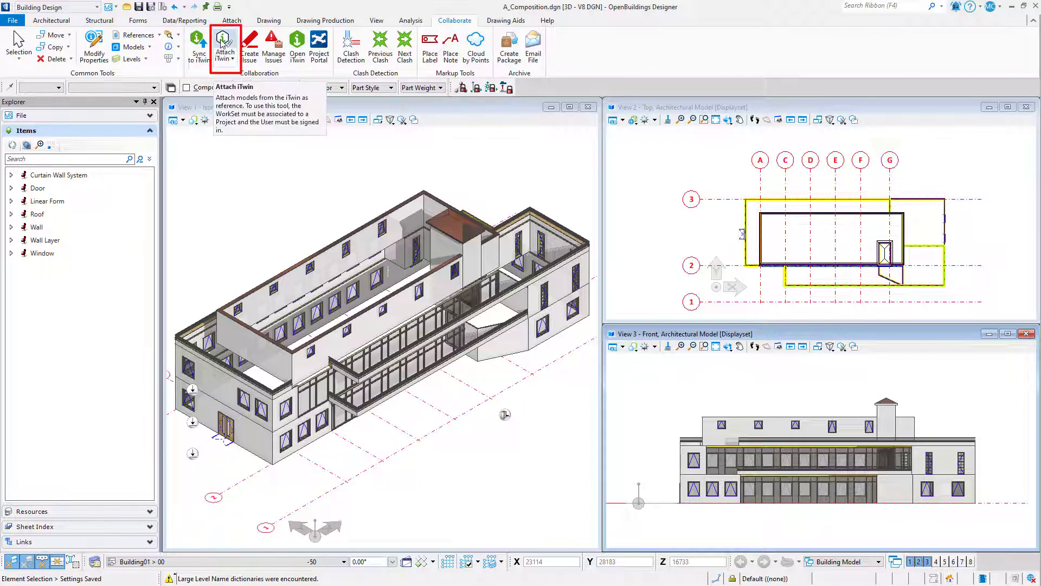
# Attach 2021003_STR.rvt from the Coordination Model iTwin as a reference
pyautogui.click(225, 46)
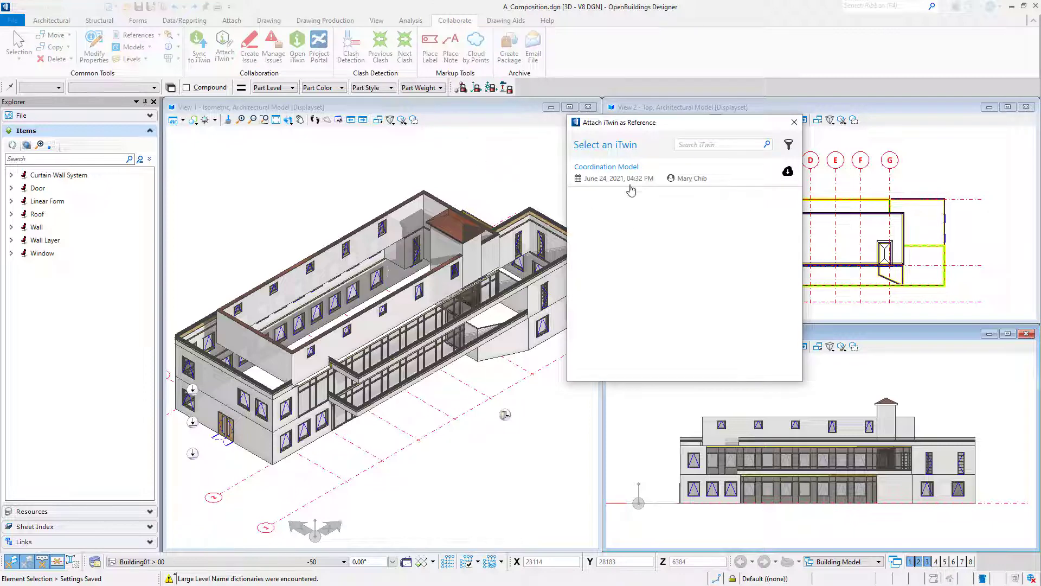
pyautogui.click(605, 172)
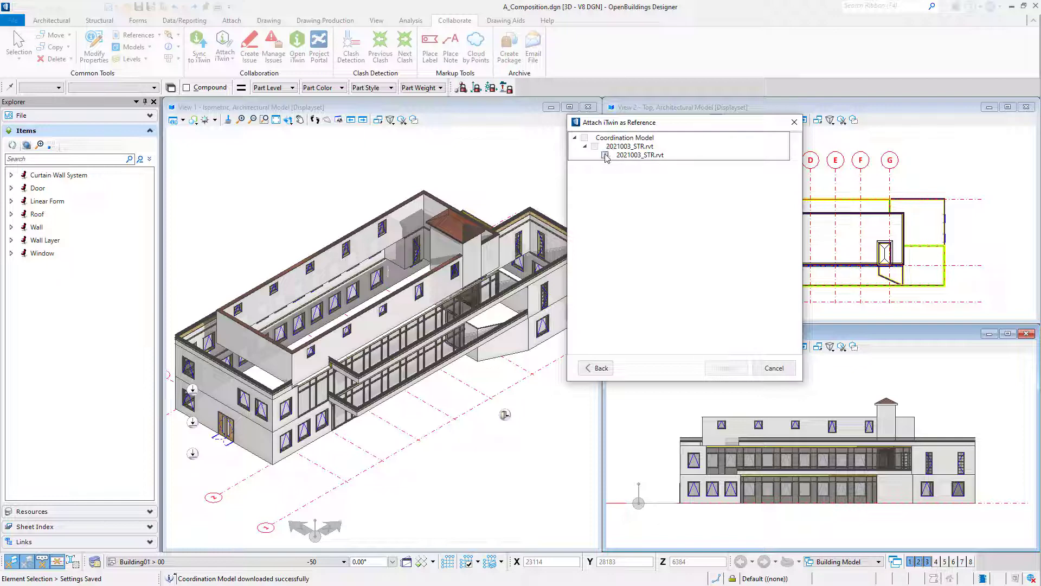
pyautogui.click(605, 155)
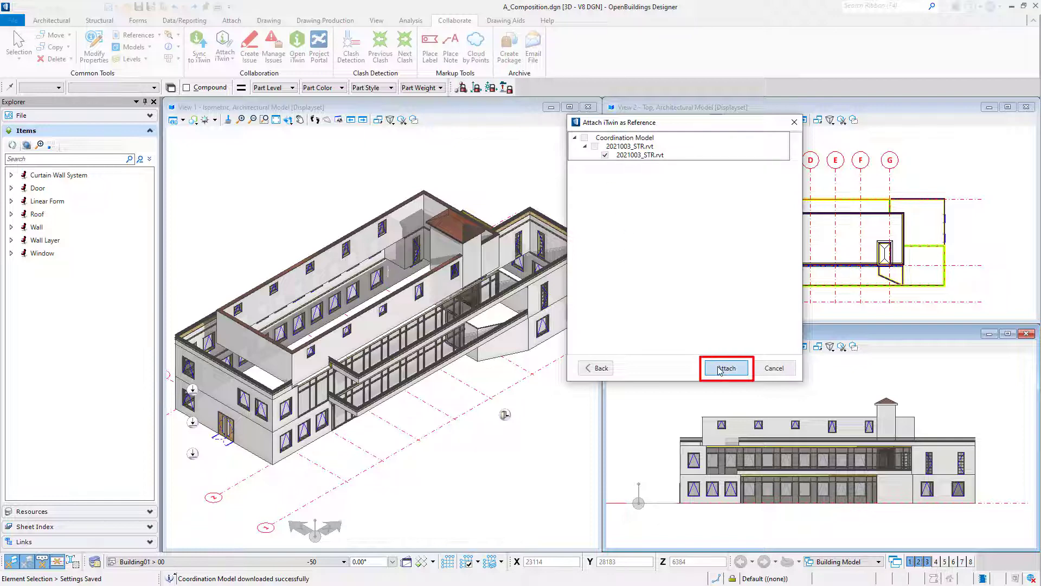
pyautogui.click(725, 367)
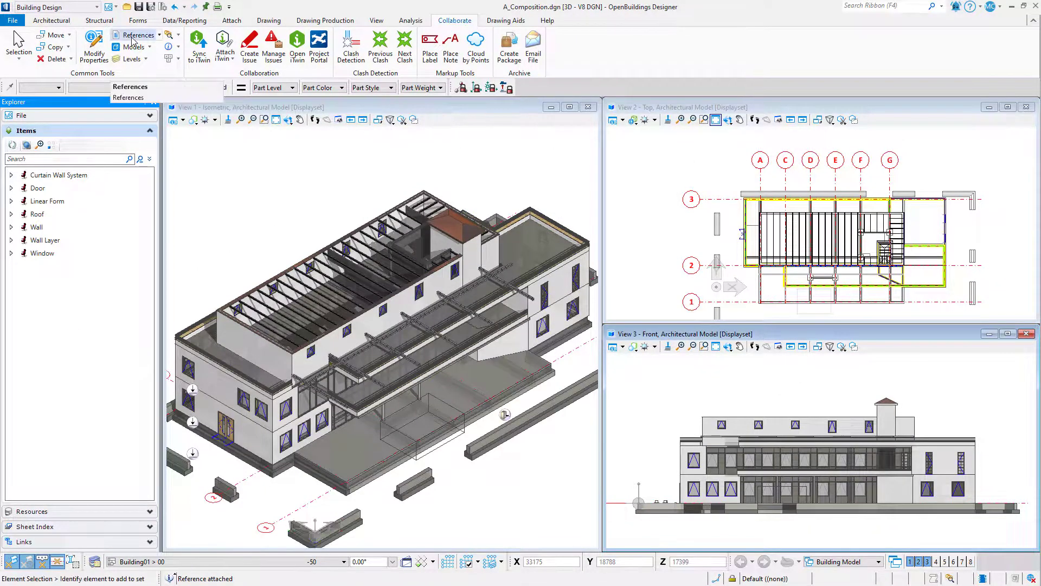
# Show properties and parent Model Element for referenced beam HEA180 180 x 171 56306
pyautogui.click(139, 34)
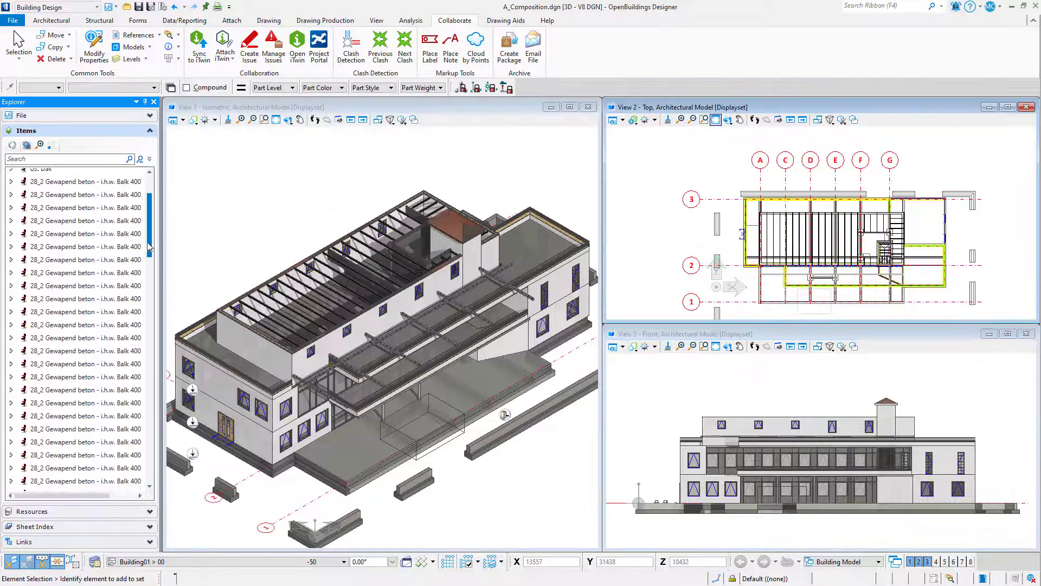
pyautogui.scroll(-3)
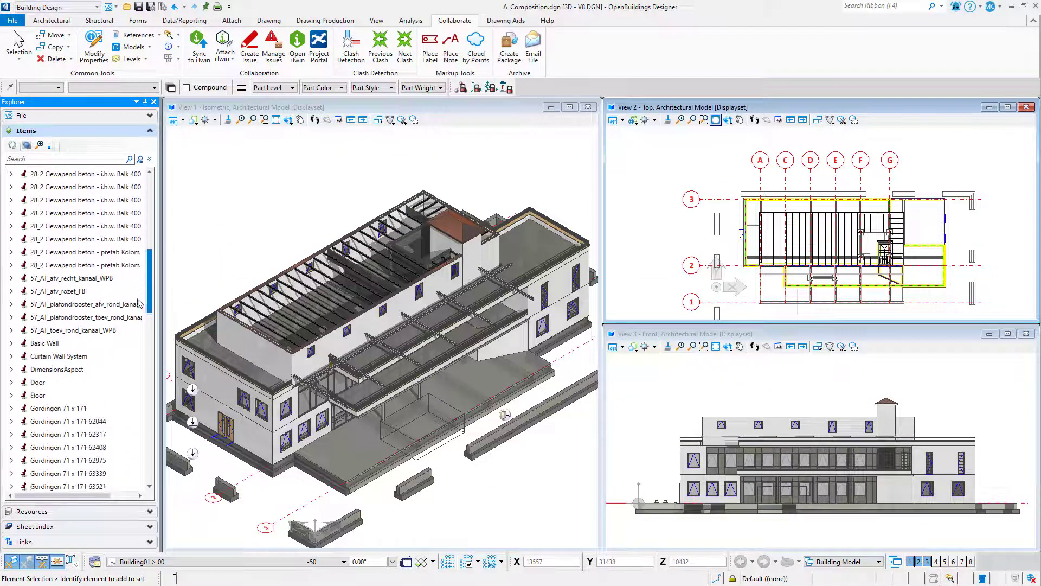
pyautogui.click(67, 398)
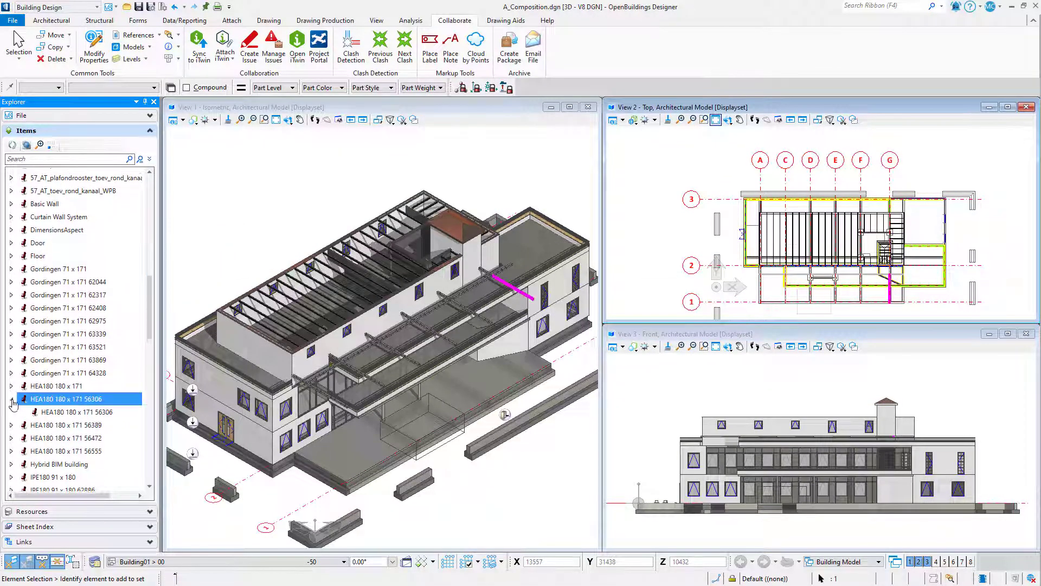
pyautogui.rightClick(66, 398)
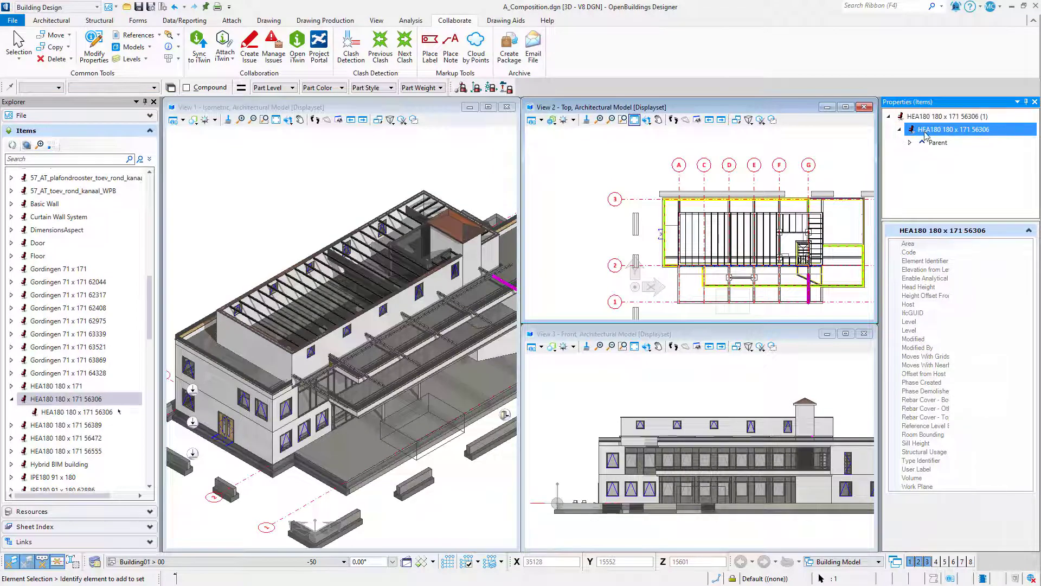
pyautogui.click(911, 142)
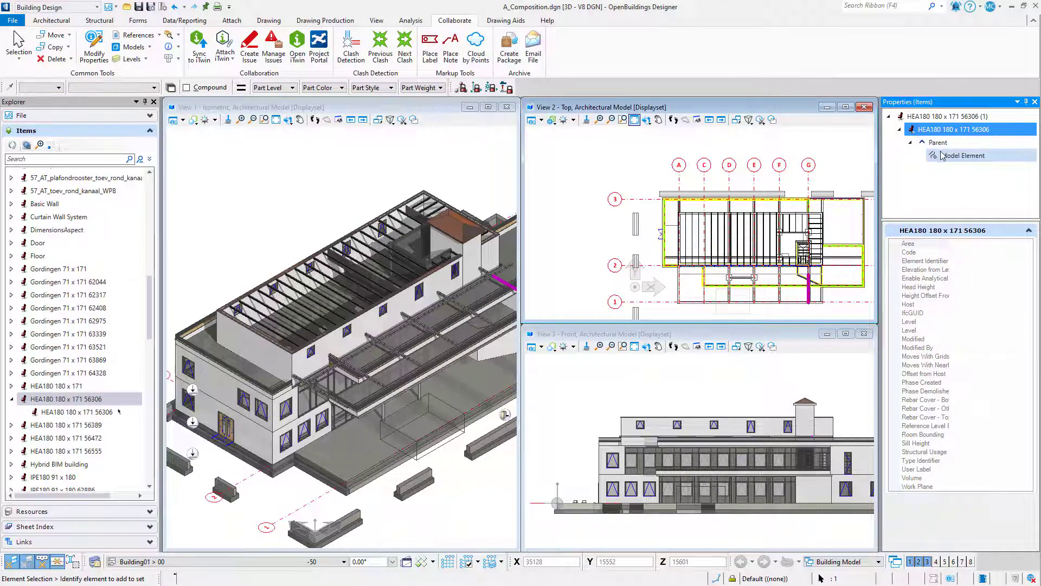